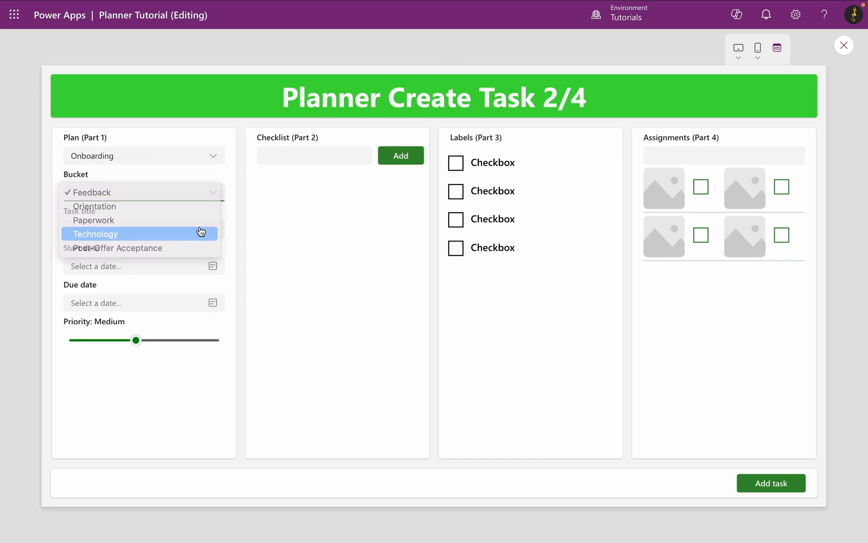
Choose the Technology bucket, add checklist items including A, and submit the task before checking Planner.
{"action": "left_click", "coordinate": [95, 234]}
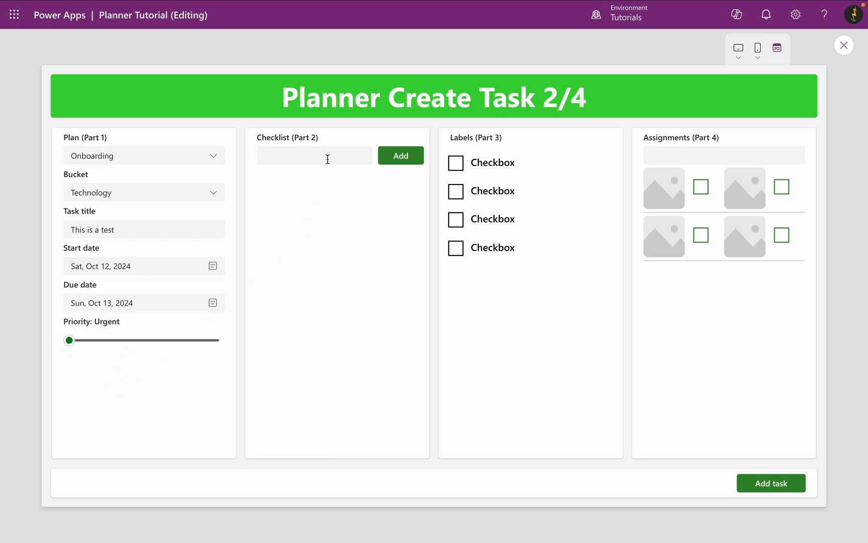
{"action": "type", "text": "A"}
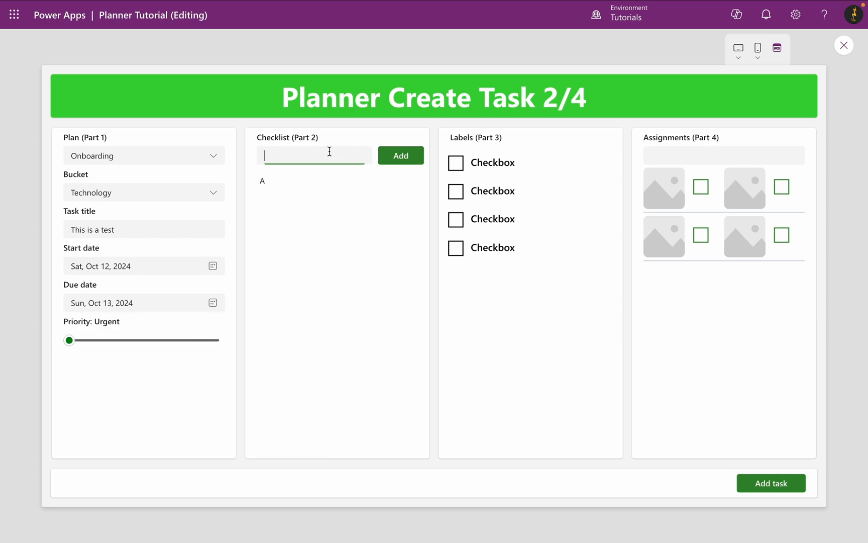
{"action": "left_click", "coordinate": [400, 155]}
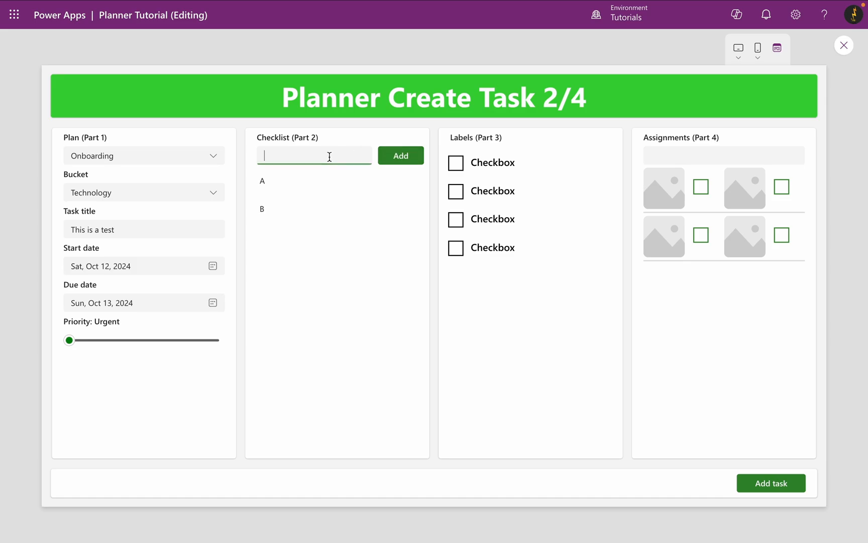
{"action": "left_click", "coordinate": [400, 154]}
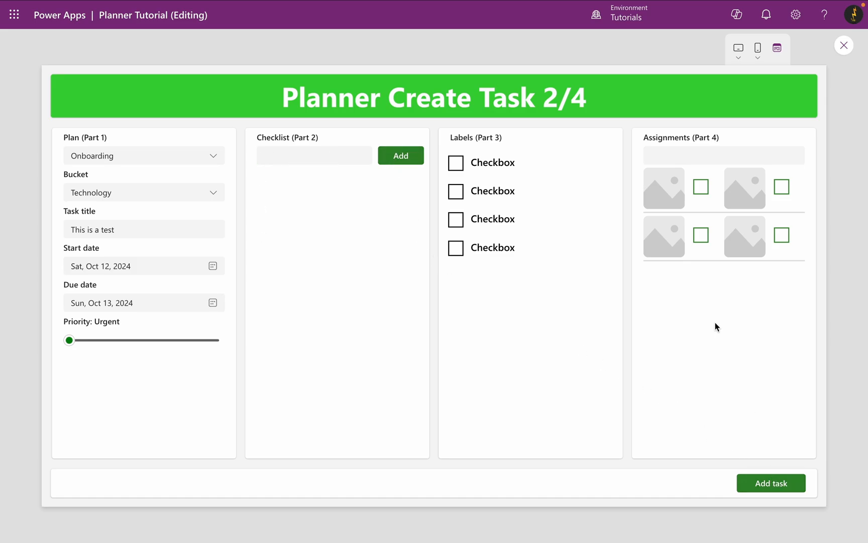
{"action": "left_click", "coordinate": [845, 45]}
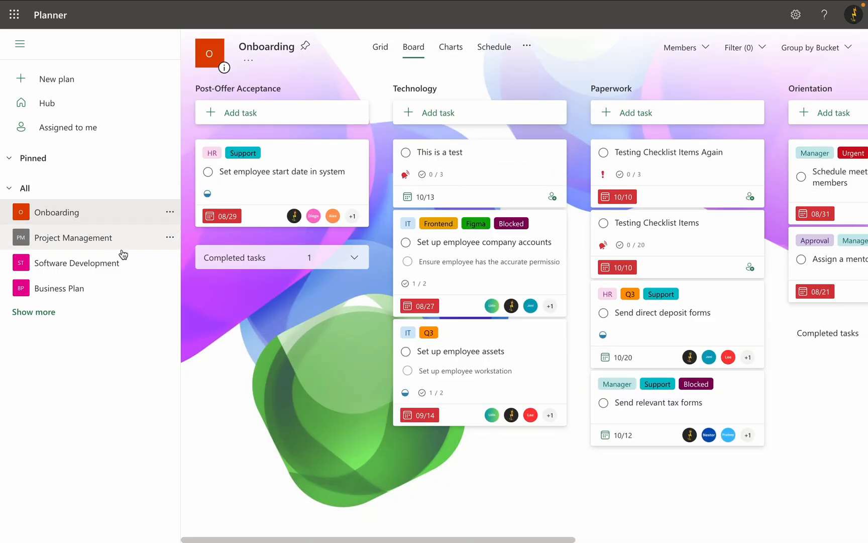
Verify 'This is a test' in the Technology column and return to Power Apps Studio.
{"action": "left_click", "coordinate": [439, 153]}
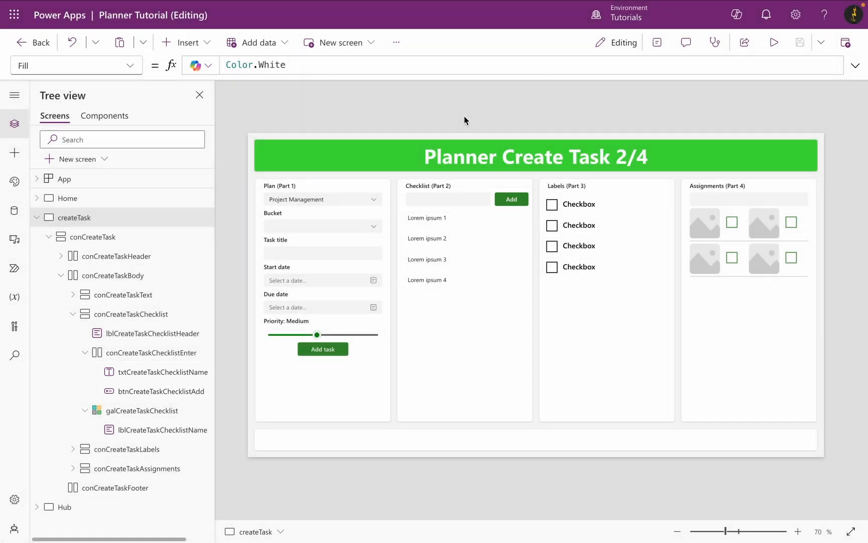
Select the createTask screen's OnVisible property for editing.
{"action": "left_click", "coordinate": [147, 410]}
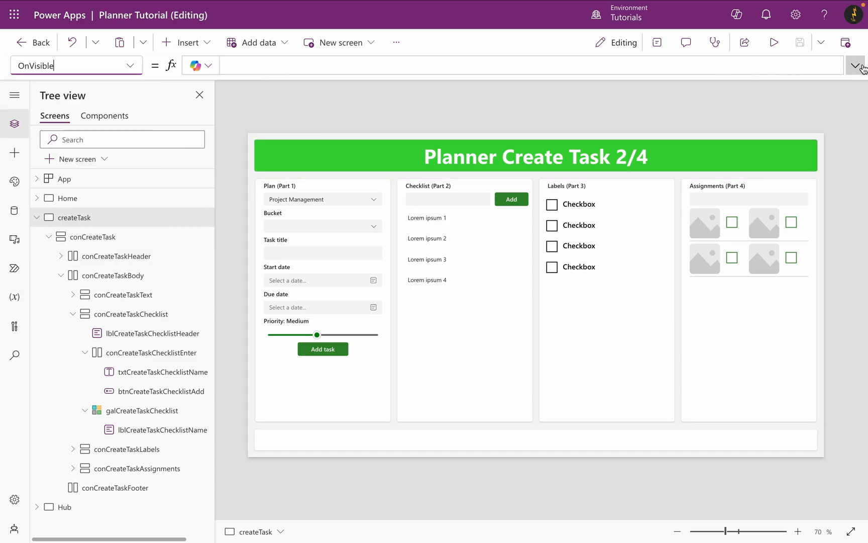
Enter Collect(colCreateChecklist,{id: 0, isChecked: false, title: ""});Clear(colCreateChecklist) as OnVisible.
{"action": "left_click", "coordinate": [855, 65]}
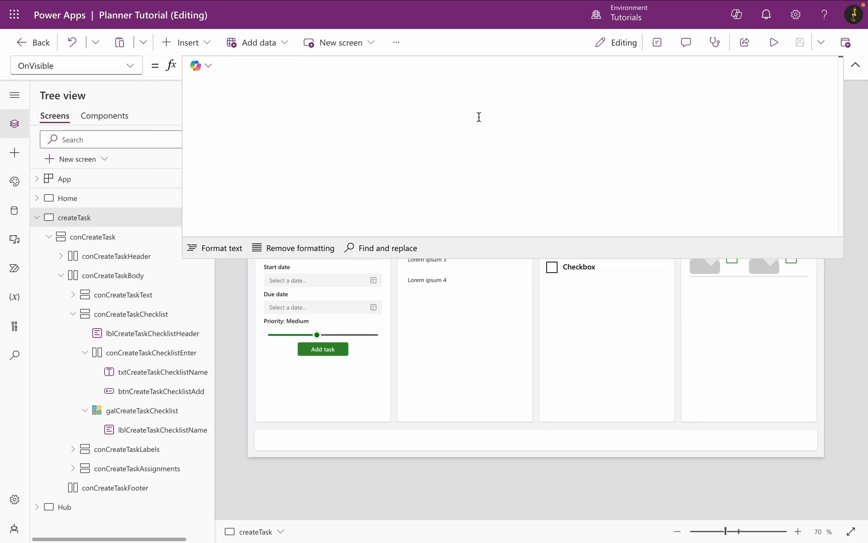
{"action": "type", "text": "Collect(colCreateChecklist, {"}
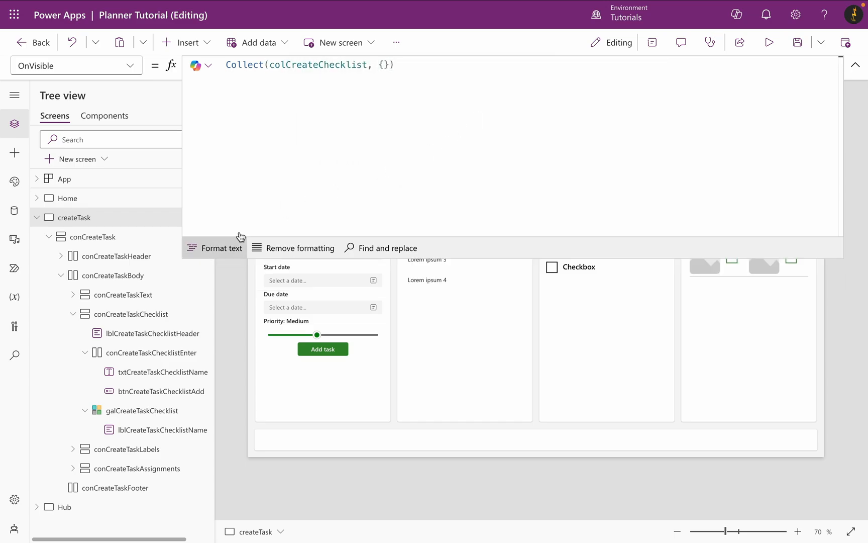
{"action": "type", "text": "id"}
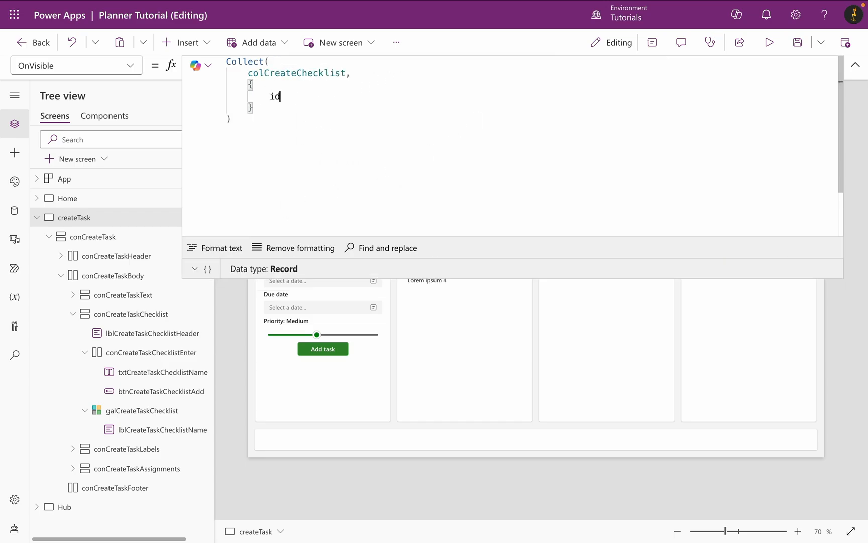
{"action": "type", "text": ": 0,"}
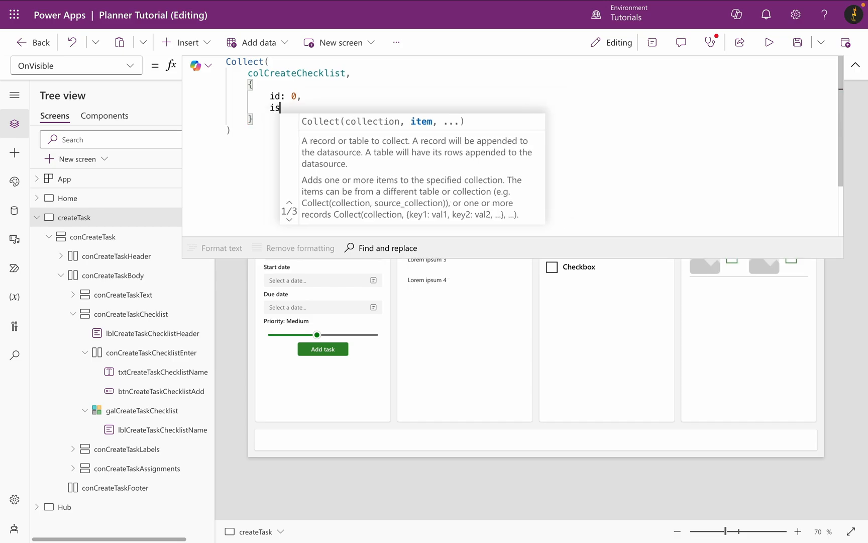
{"action": "type", "text": "Checked: false,"}
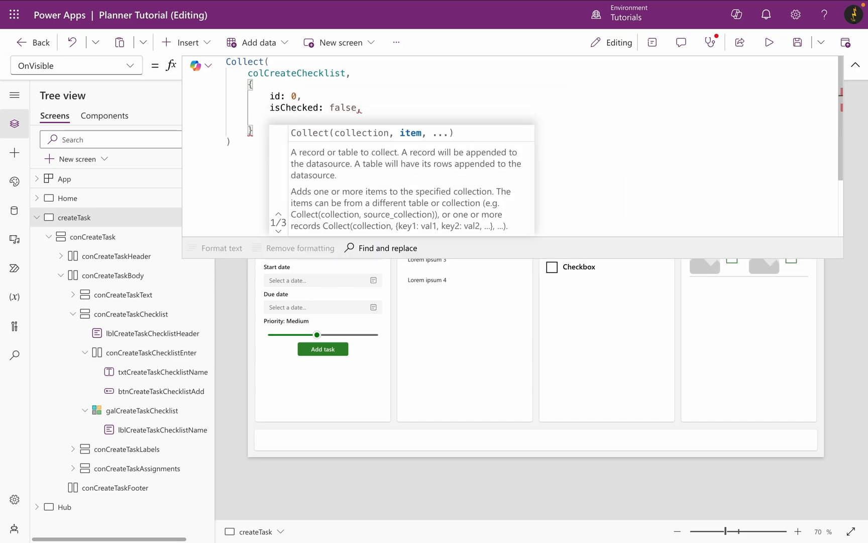
{"action": "type", "text": "title: \"\""}
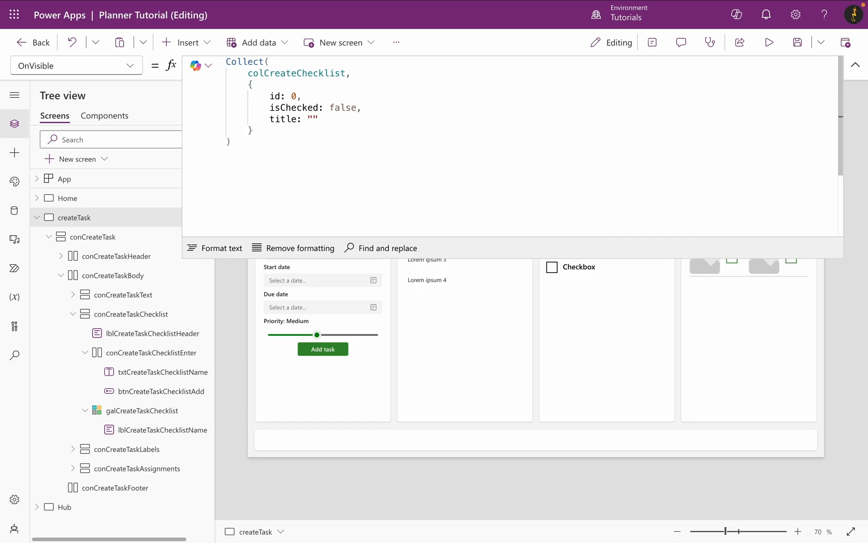
{"action": "type", "text": ";Clear(colCreateChecklist"}
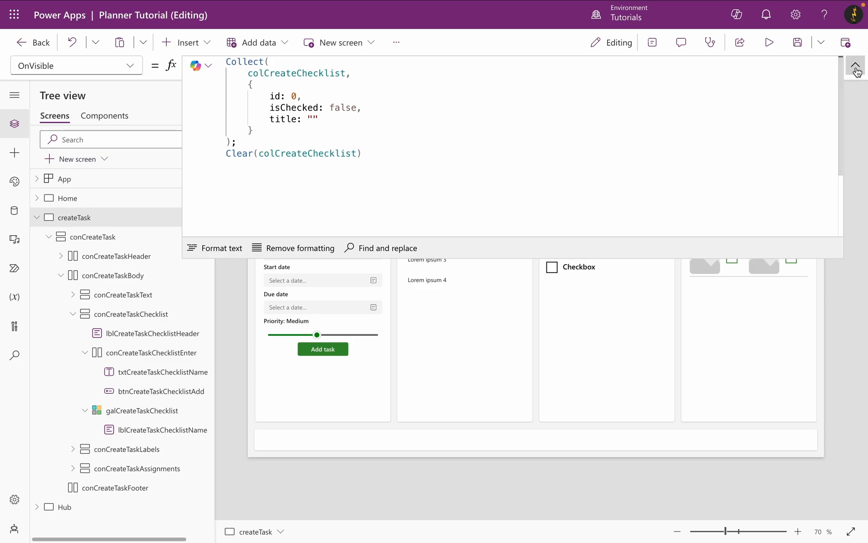
{"action": "left_click", "coordinate": [856, 65]}
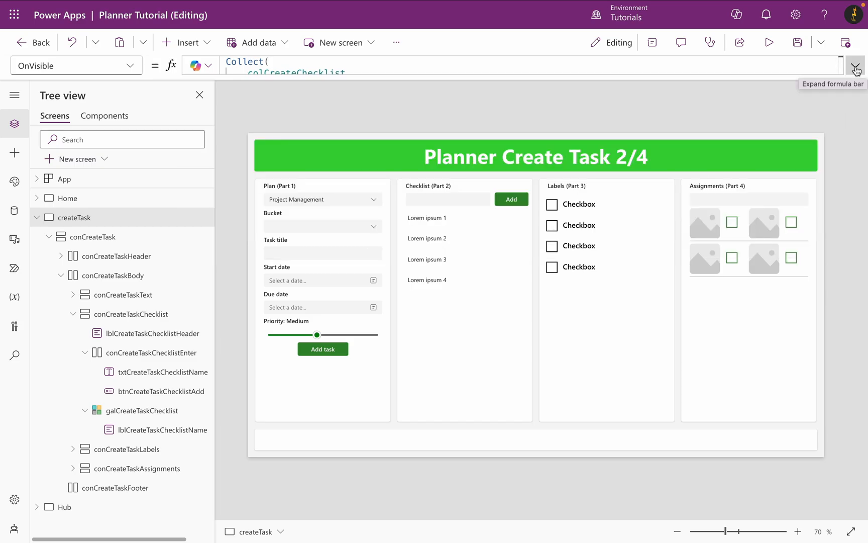
Set galCreateTaskChecklist Items to colCreateChecklist and the checklist label Text to ThisItem.title.
{"action": "left_click", "coordinate": [504, 194]}
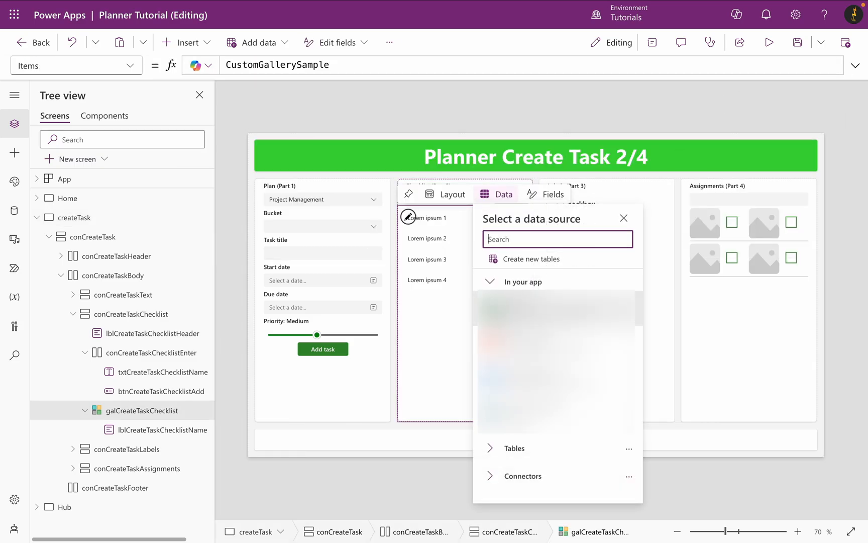
{"action": "left_click", "coordinate": [623, 218]}
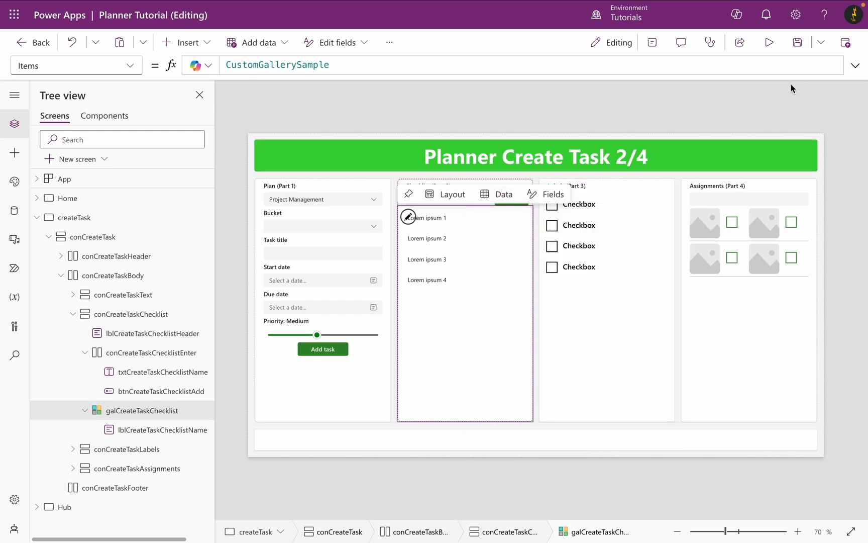
{"action": "left_click", "coordinate": [278, 64]}
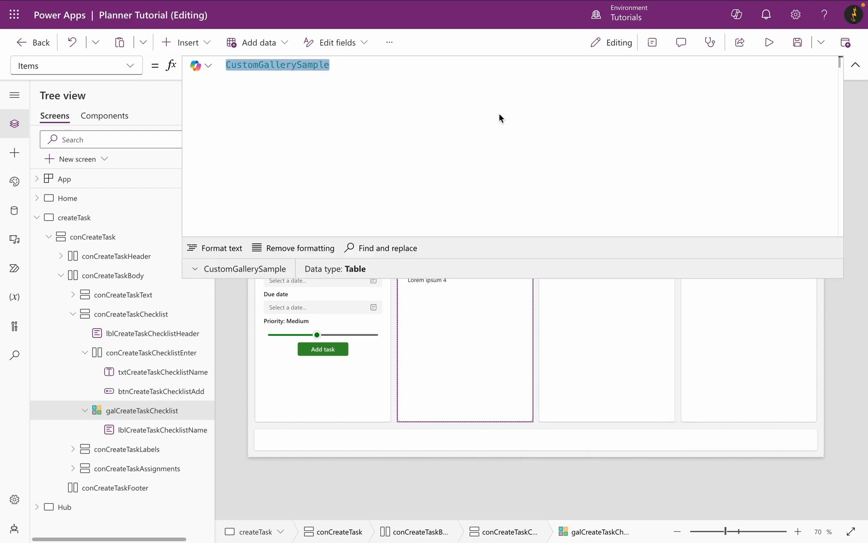
{"action": "type", "text": "colCreateChecklist"}
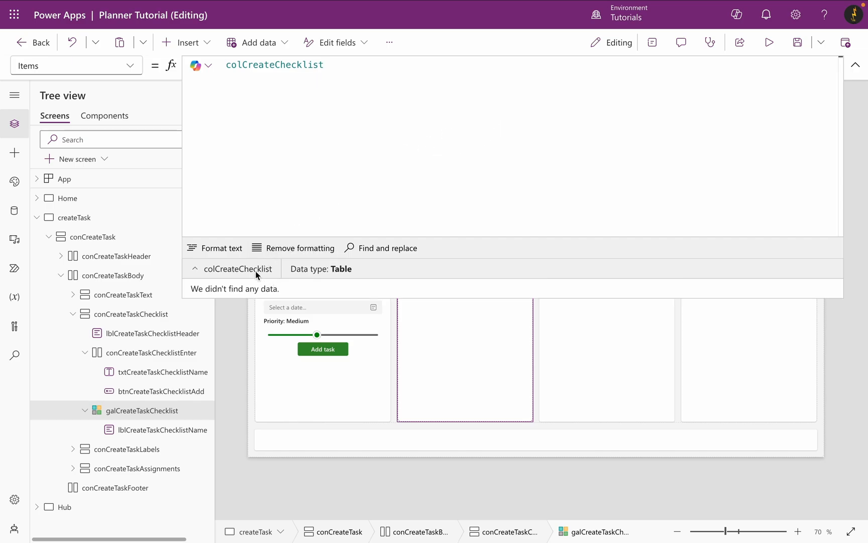
{"action": "left_click", "coordinate": [854, 66]}
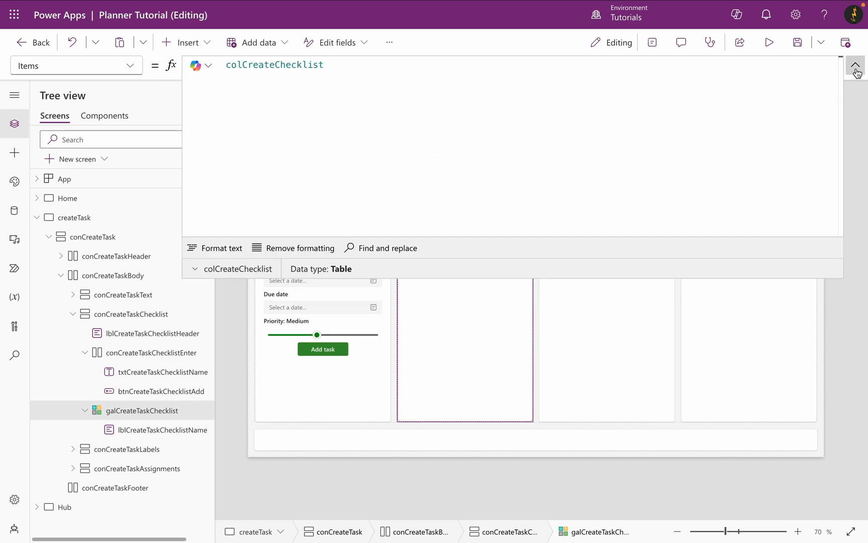
{"action": "left_click", "coordinate": [854, 65]}
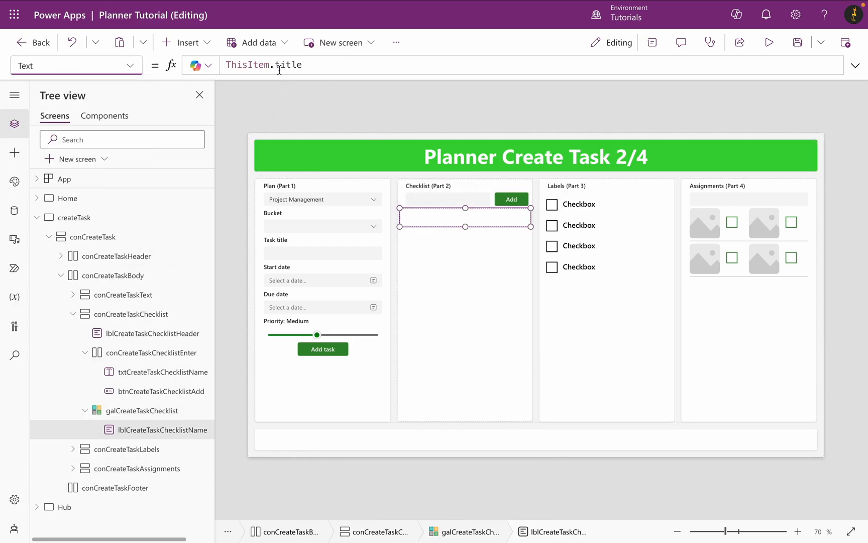
{"action": "left_click", "coordinate": [291, 65]}
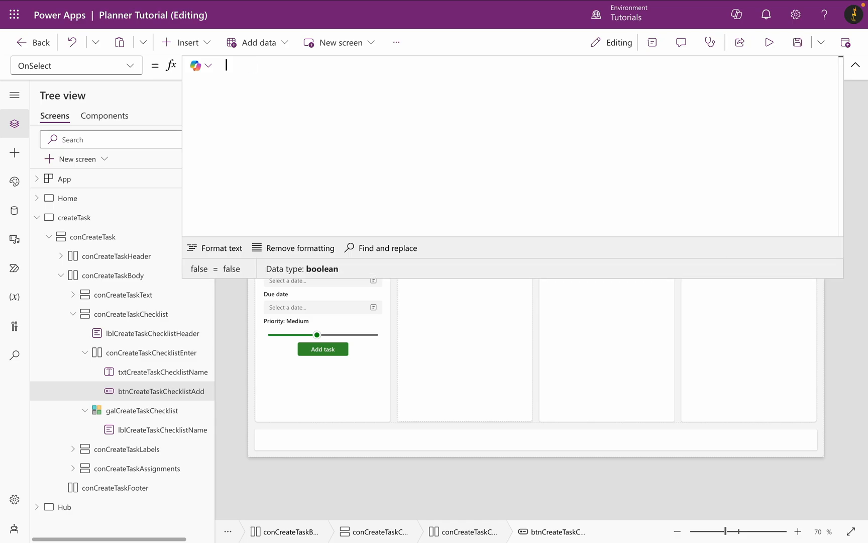
Write Collect(colCreateChecklist, {id: CountRows+1, isChecked: false, title: txtCreateTaskChecklistName.Value}) as OnSelect.
{"action": "type", "text": "Collect"}
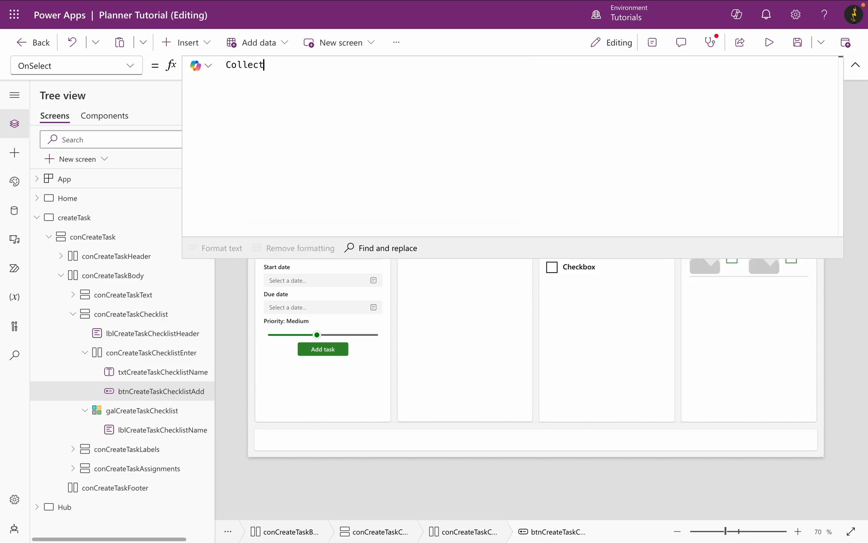
{"action": "type", "text": "(colCreateChecklist,"}
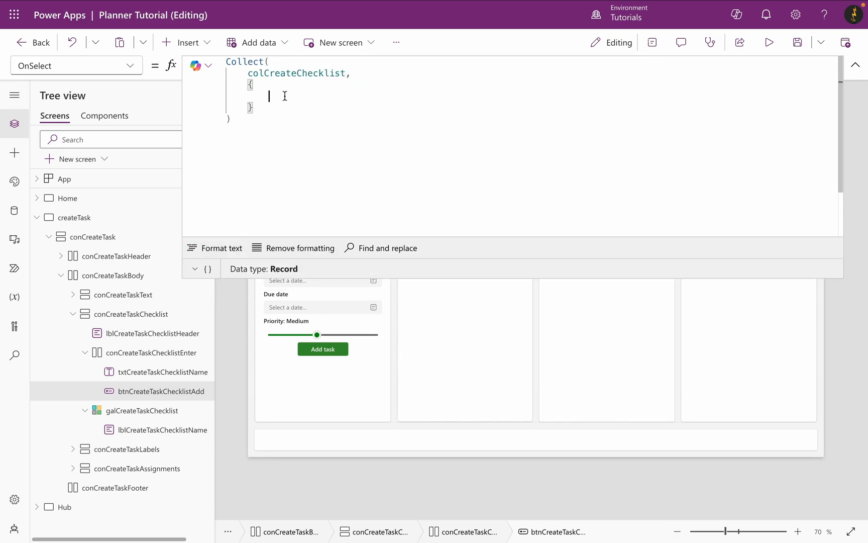
{"action": "type", "text": "id: CountRows(colCreateChecklist) + 1,"}
{"action": "type", "text": "isChecked:"}
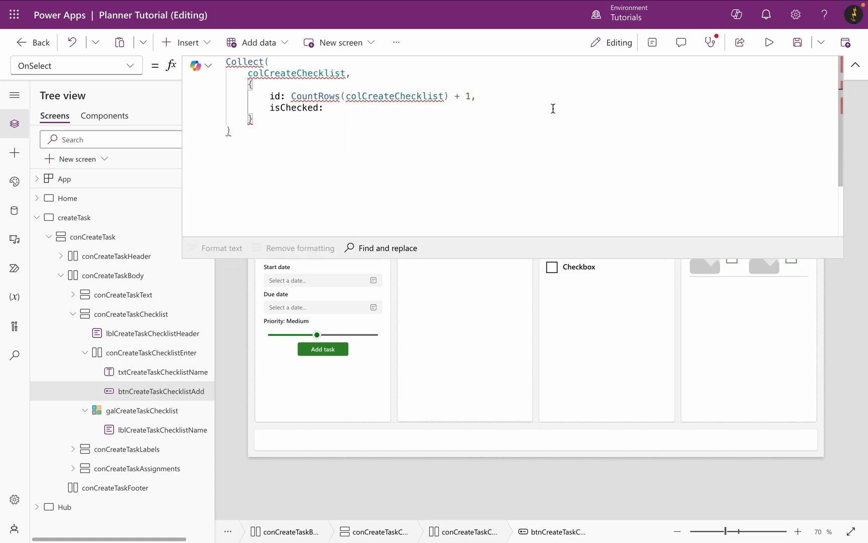
{"action": "type", "text": "false,title"}
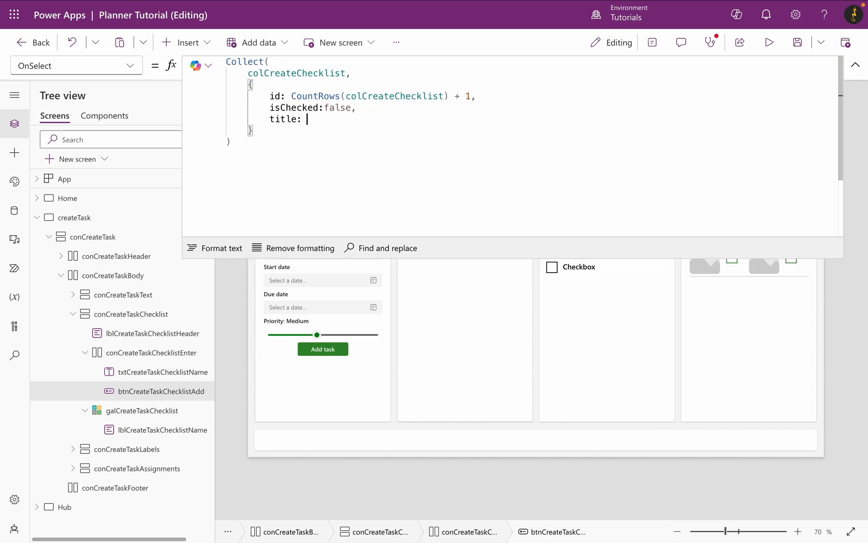
{"action": "type", "text": "txtCreateTaskChecklistName"}
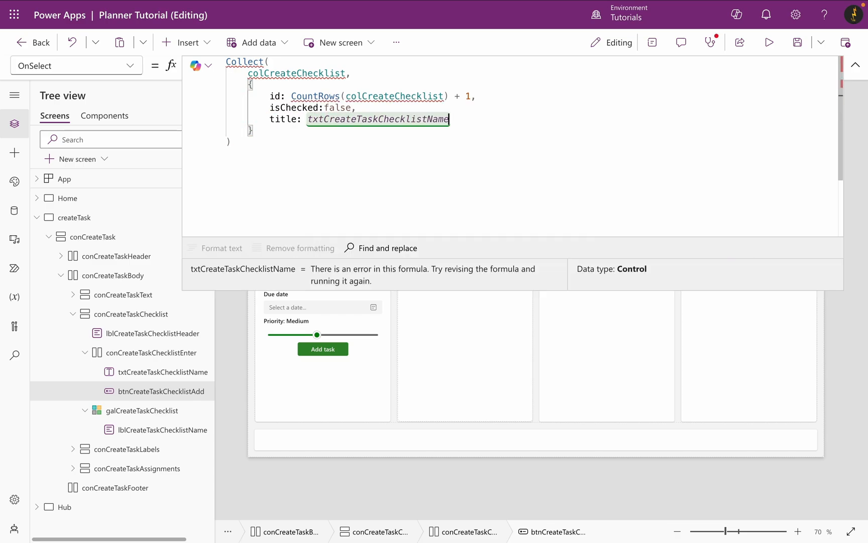
{"action": "type", "text": ".Value"}
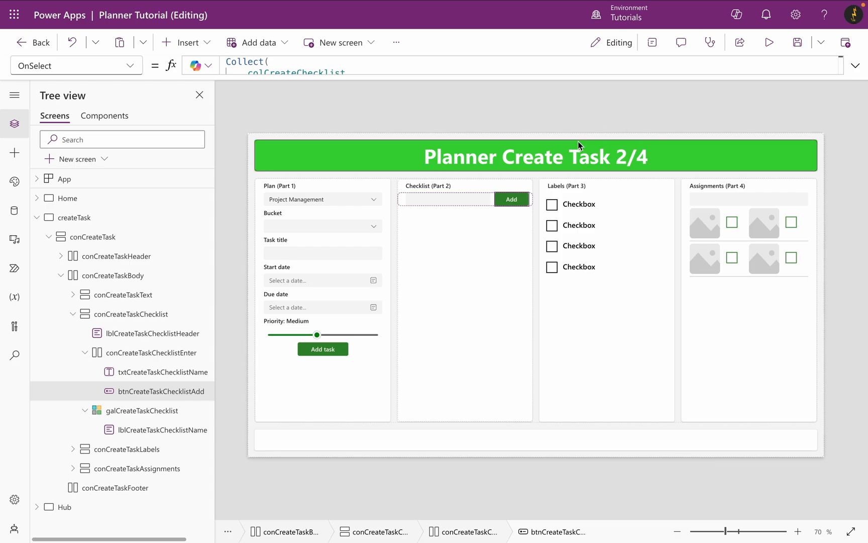
{"action": "mouse_move", "coordinate": [768, 42]}
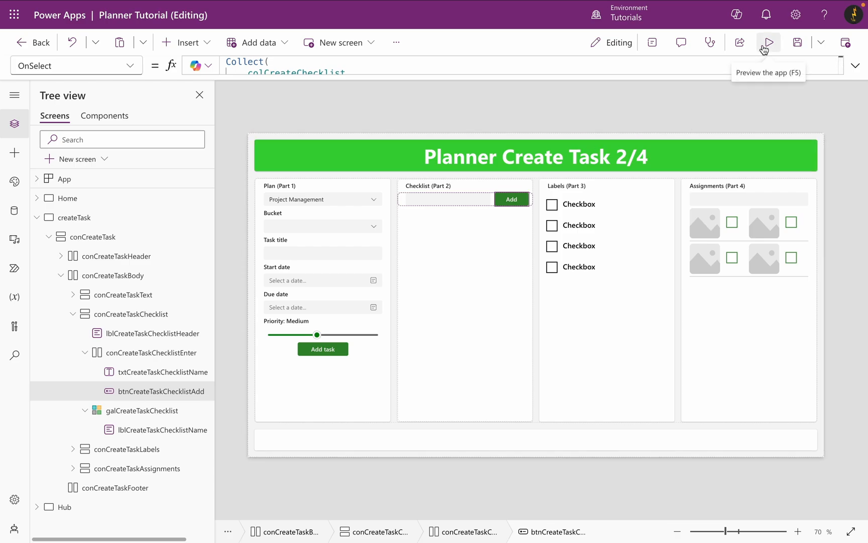
Preview the app and add checklist items A, B and C.
{"action": "left_click", "coordinate": [768, 42]}
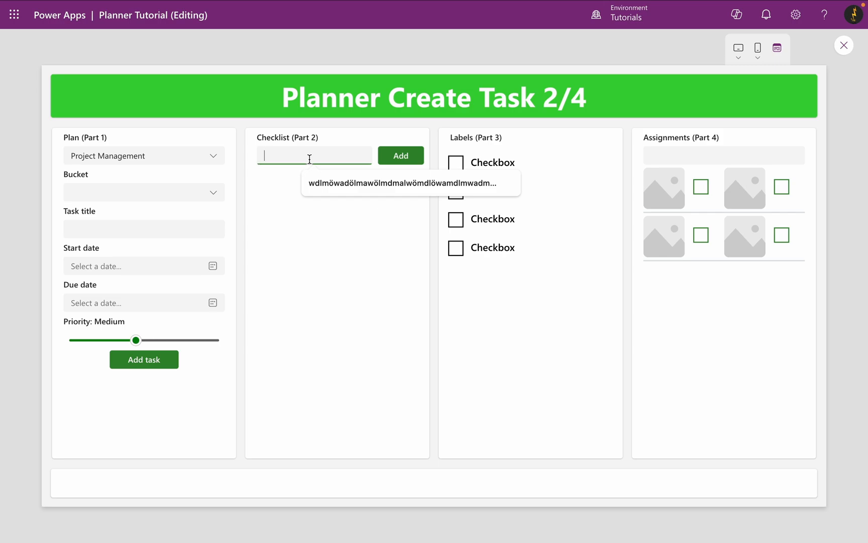
{"action": "left_click", "coordinate": [400, 155]}
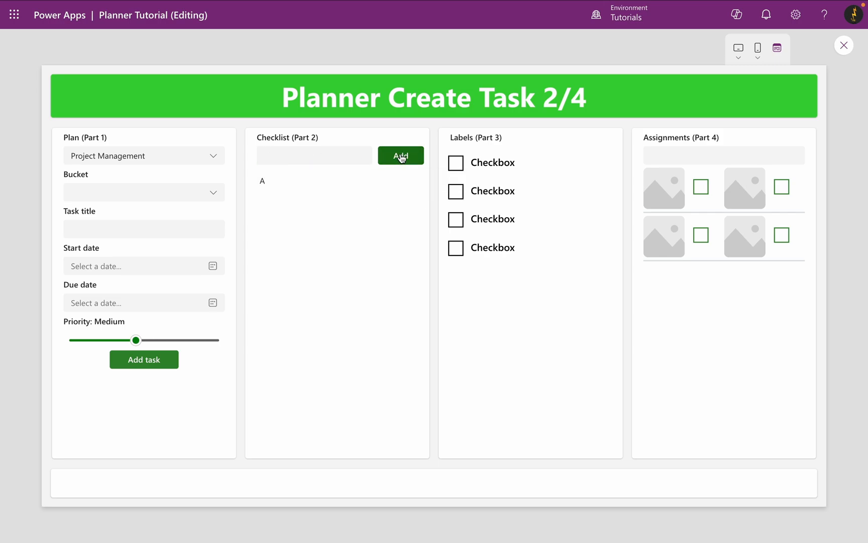
{"action": "left_click", "coordinate": [400, 155]}
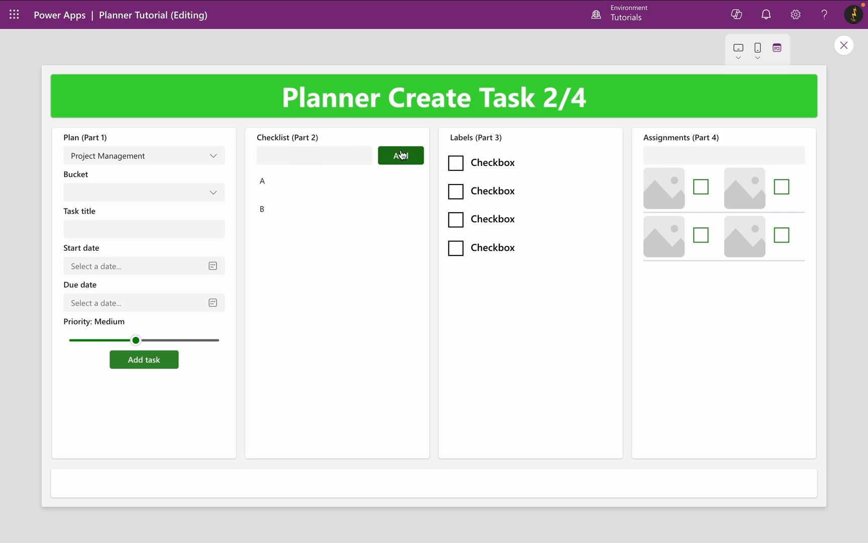
{"action": "type", "text": "C"}
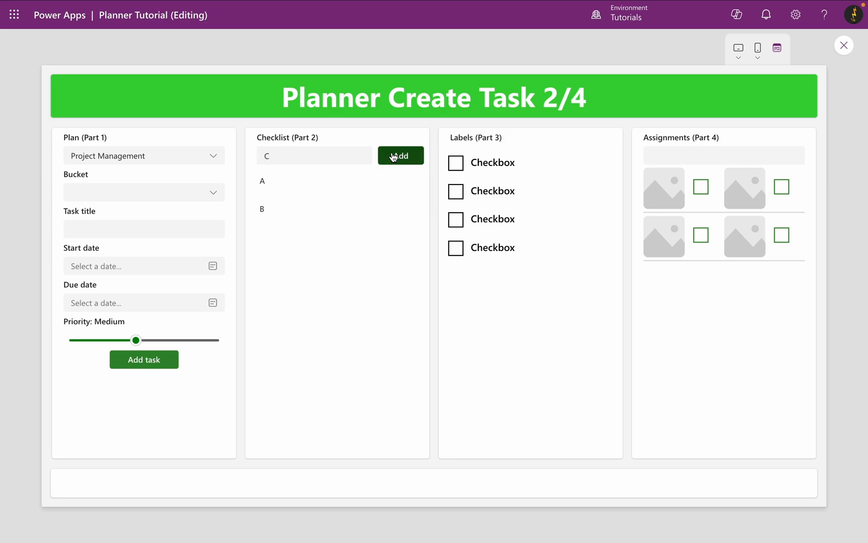
{"action": "left_click", "coordinate": [400, 156]}
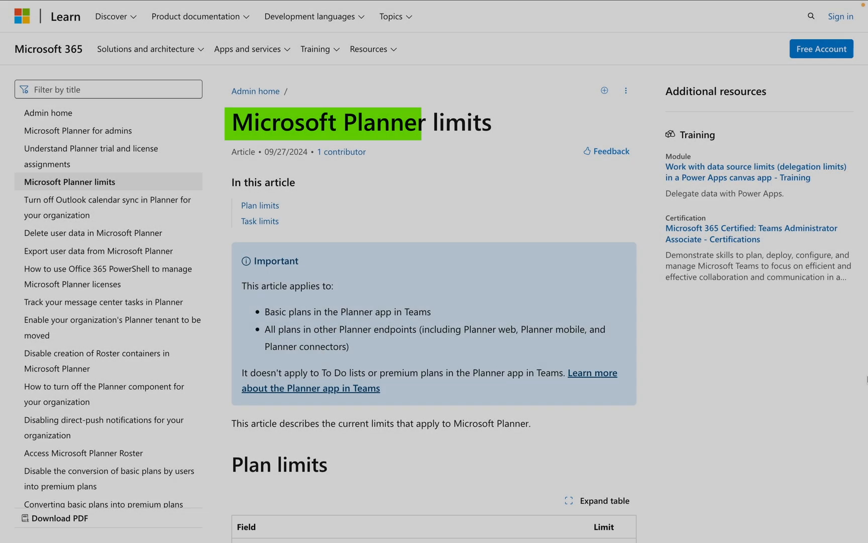
Scroll through the Microsoft Learn 'Microsoft Planner limits' article.
{"action": "scroll", "scroll_direction": "down", "scroll_amount": 3}
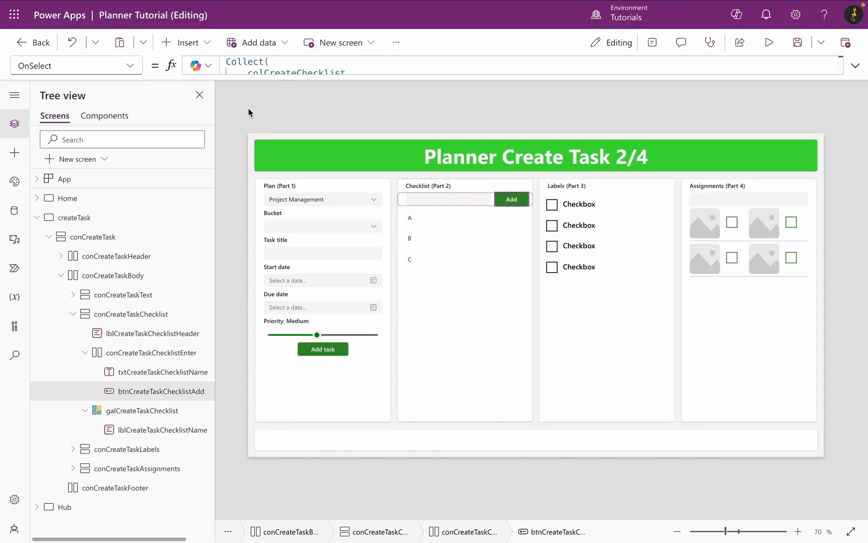
Set the add button's DisplayMode to If(CountRows(colCreateChecklist) <> 20, DisplayMode.Edit, DisplayMode.Disabled).
{"action": "left_click", "coordinate": [75, 66]}
{"action": "type", "text": "DisplayMode"}
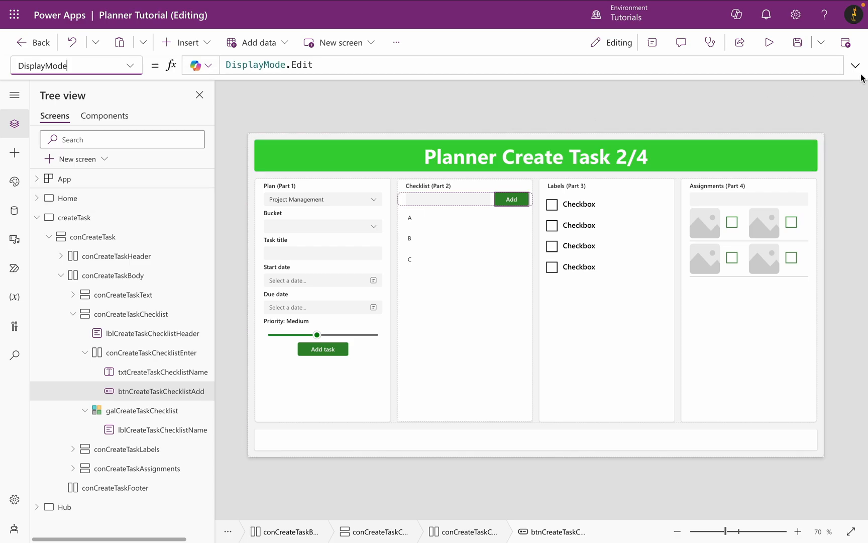
{"action": "left_click", "coordinate": [856, 64]}
{"action": "type", "text": "I"}
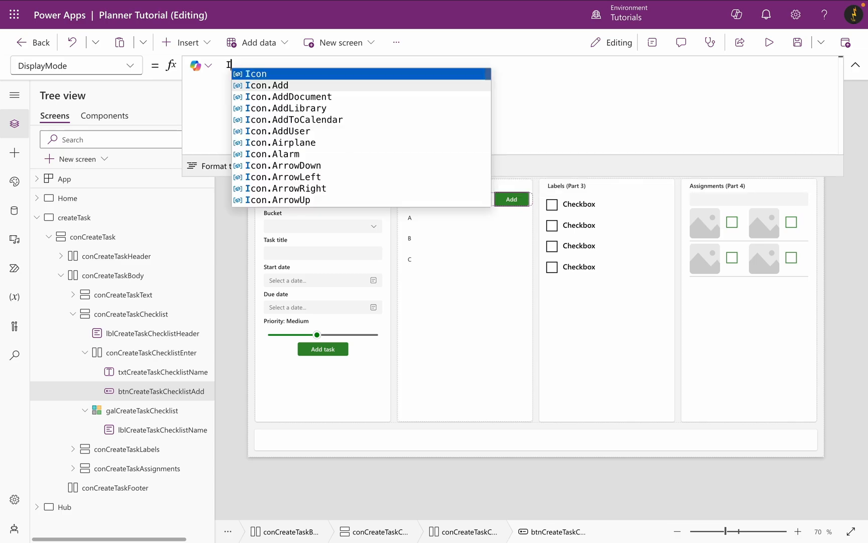
{"action": "type", "text": "f(CountRows"}
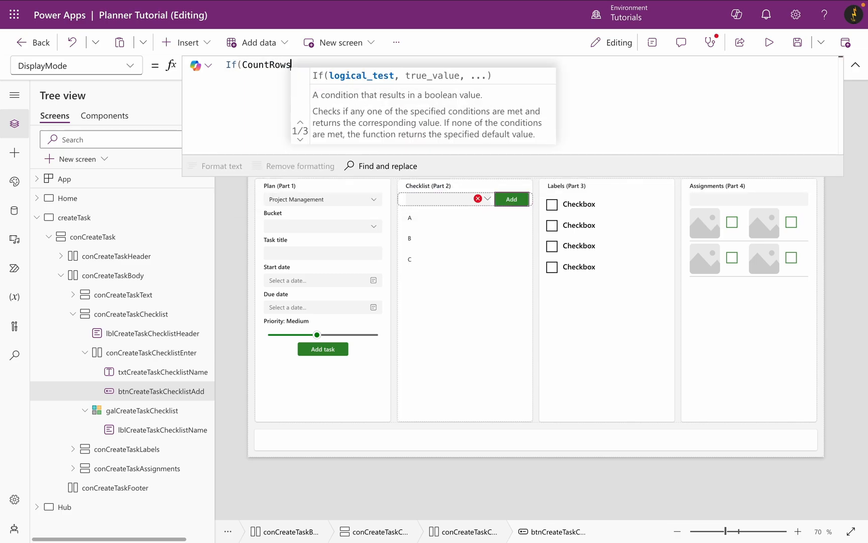
{"action": "type", "text": "(colCreateChecklist)"}
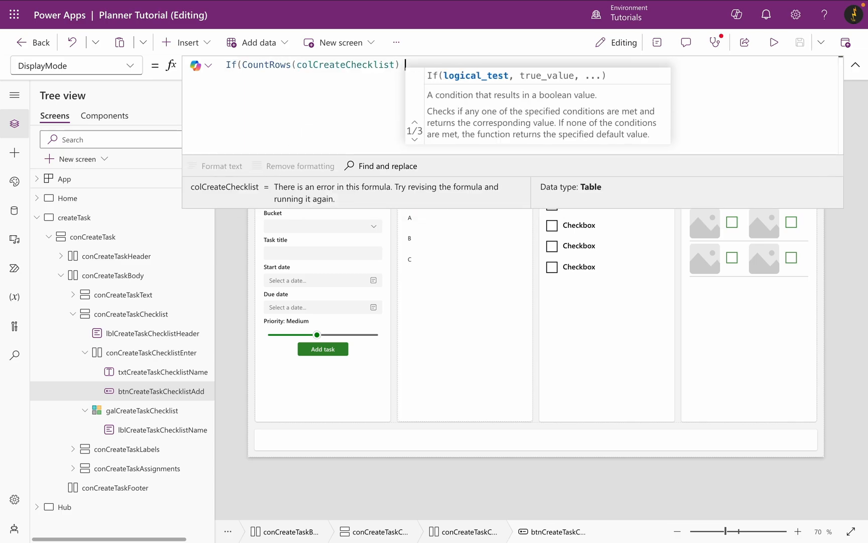
{"action": "type", "text": "<> 20, Displa"}
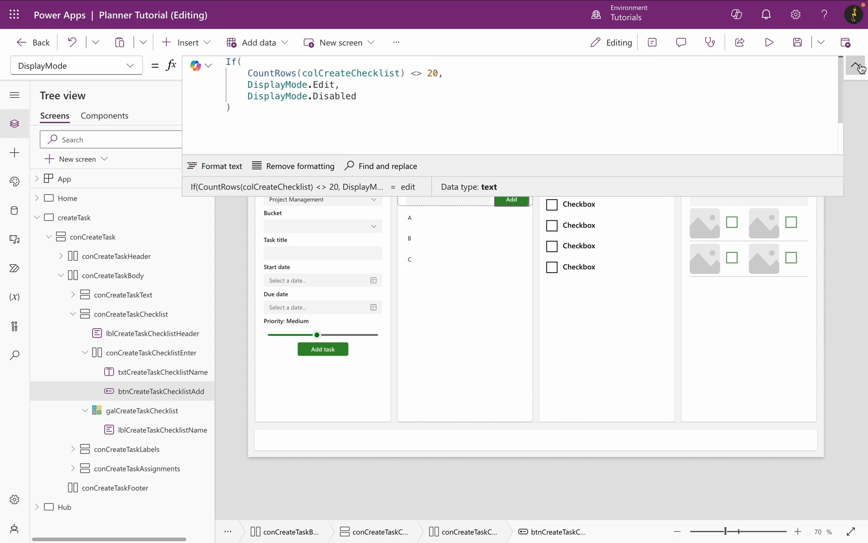
{"action": "left_click", "coordinate": [133, 65]}
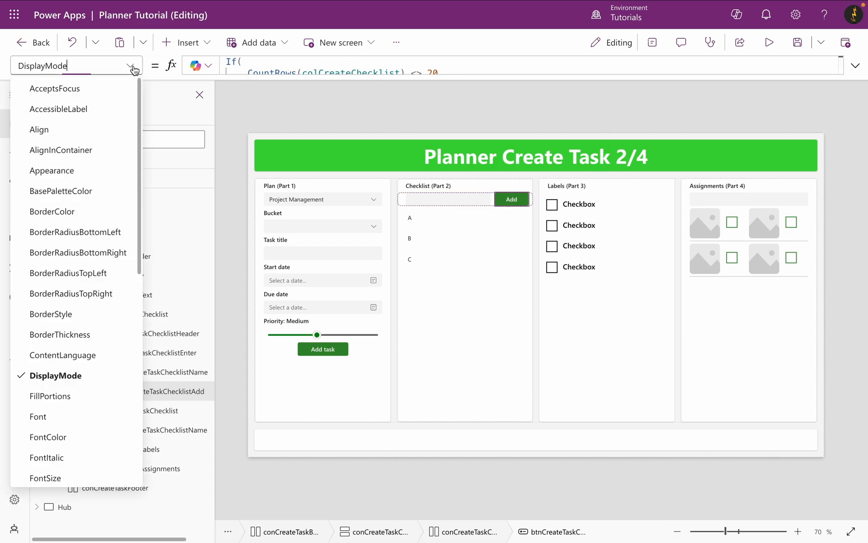
Set the button Text to If(CountRows(colCreateChecklist) <> 20, "Add", "Limit reached").
{"action": "scroll", "scroll_direction": "down", "scroll_amount": 3}
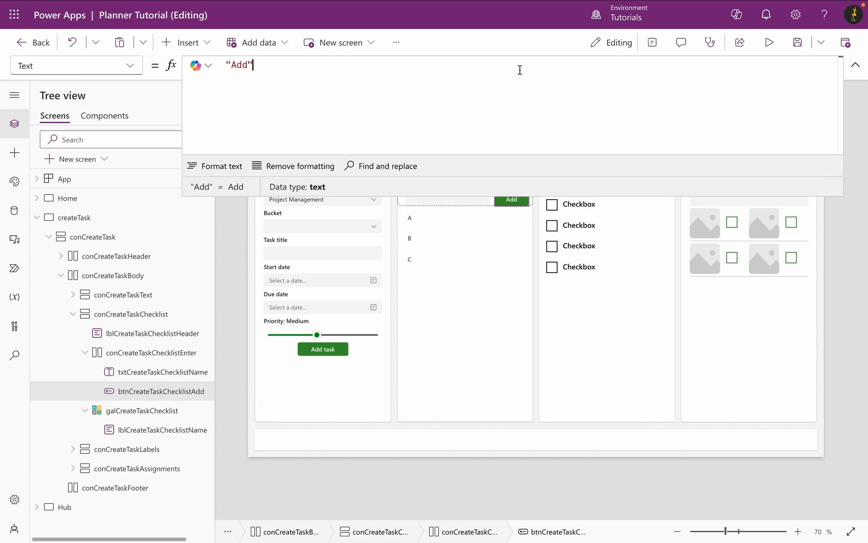
{"action": "type", "text": "If("}
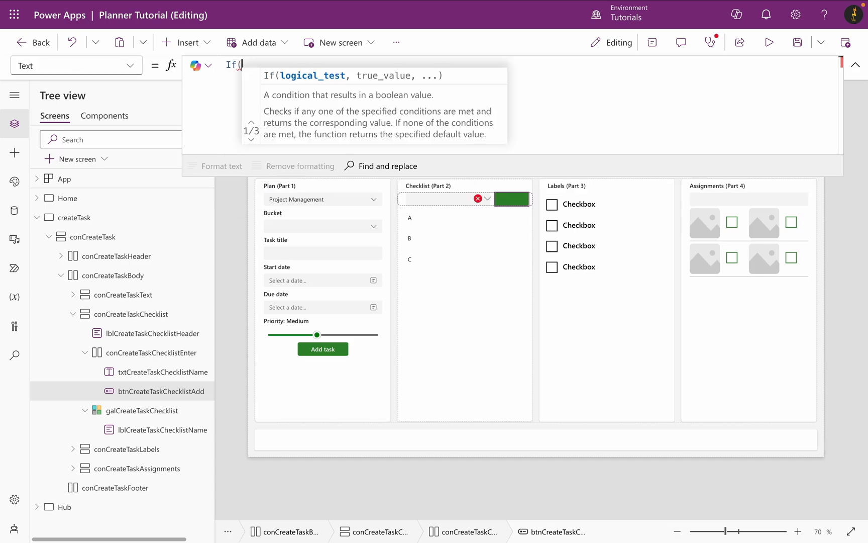
{"action": "type", "text": "CountRows(cd"}
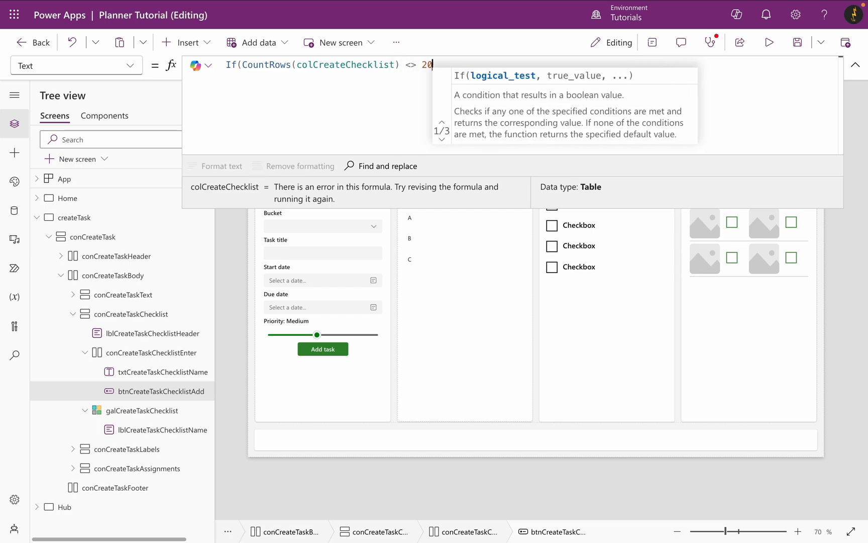
{"action": "type", "text": ", \"\""}
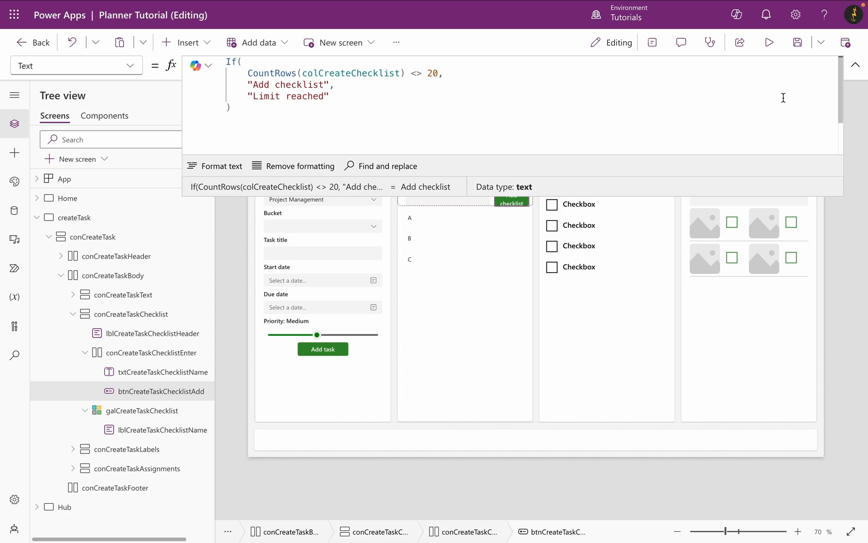
{"action": "mouse_move", "coordinate": [853, 65]}
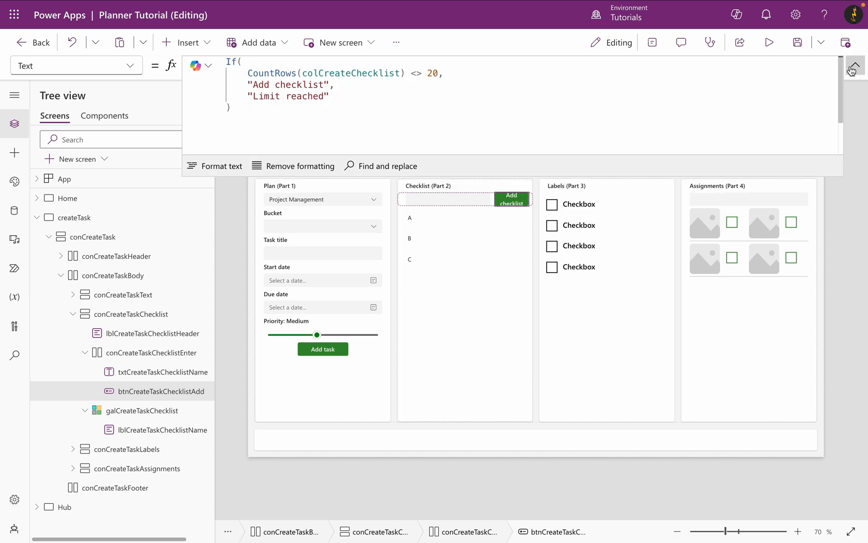
Remove the word 'checklist' from the label text and preview the app again.
{"action": "double_click", "coordinate": [311, 84]}
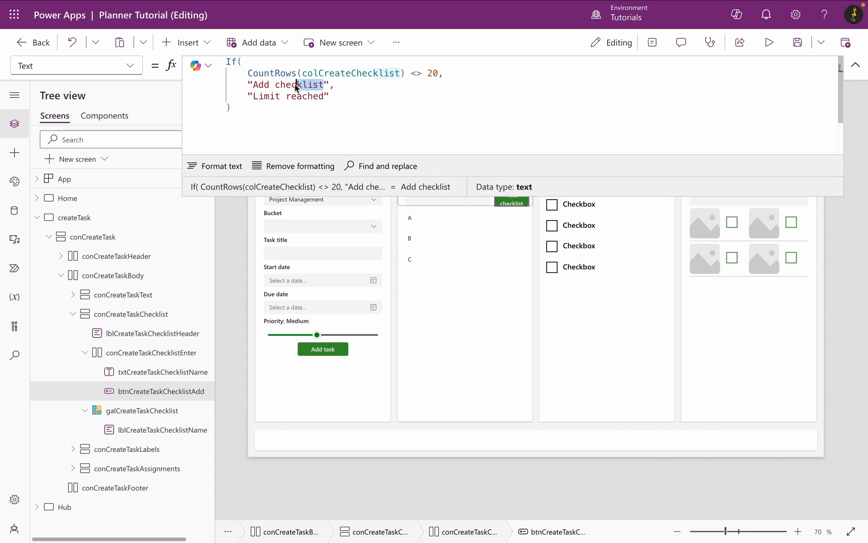
{"action": "key", "text": "Delete"}
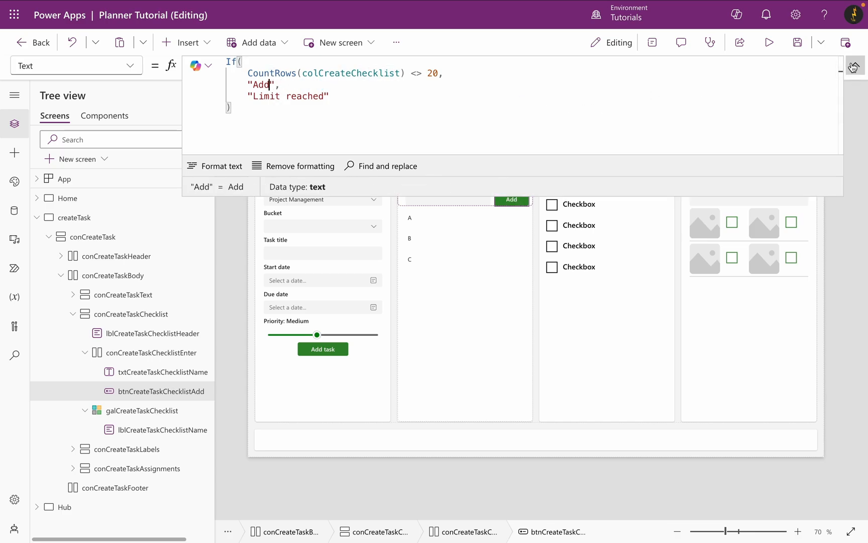
{"action": "mouse_move", "coordinate": [853, 67]}
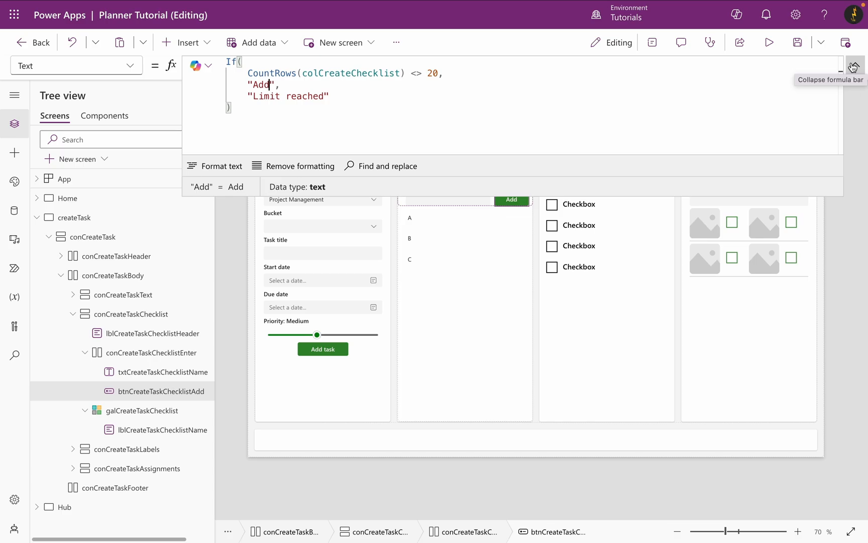
{"action": "left_click", "coordinate": [853, 66]}
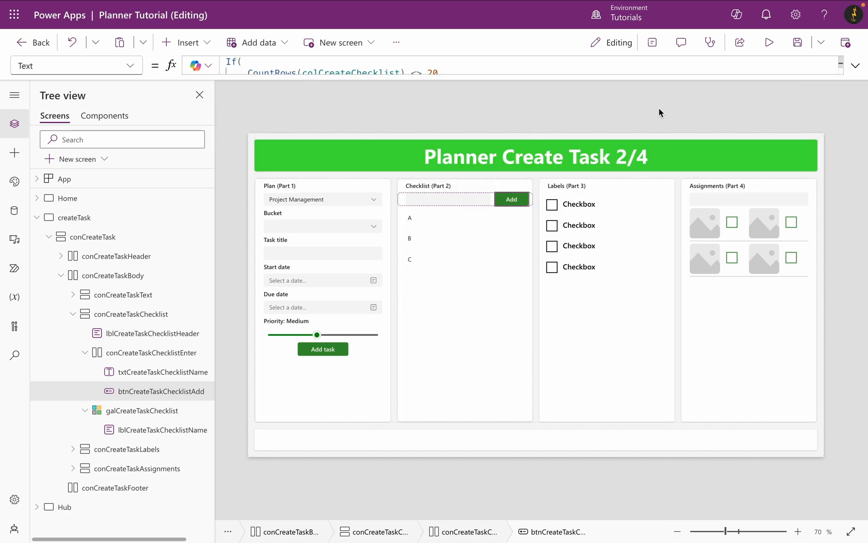
{"action": "mouse_move", "coordinate": [496, 129]}
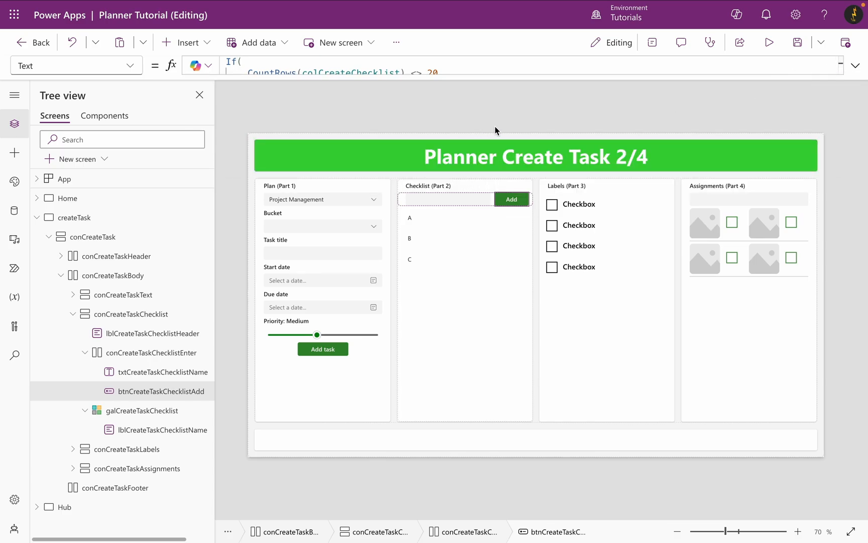
{"action": "left_click", "coordinate": [769, 42]}
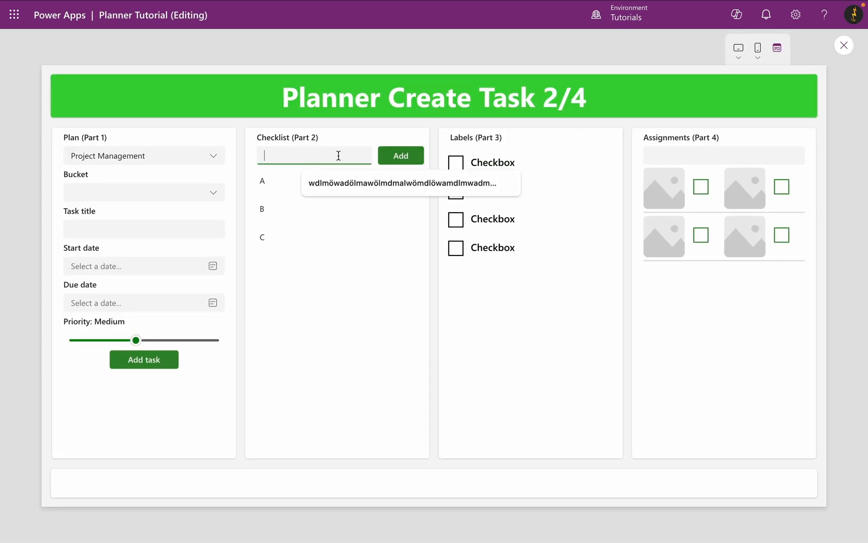
Add the remaining checklist items up to T, filling all 20 slots.
{"action": "left_click", "coordinate": [400, 155]}
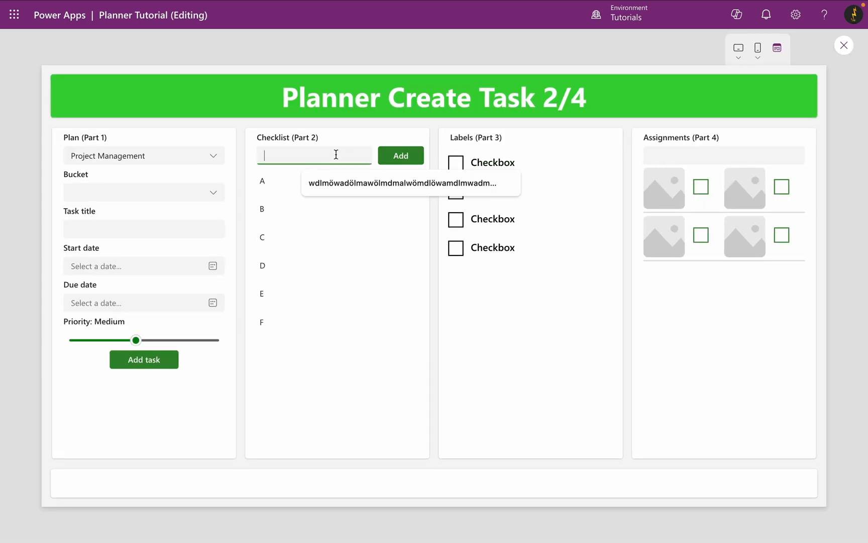
{"action": "left_click", "coordinate": [400, 155]}
{"action": "type", "text": "K"}
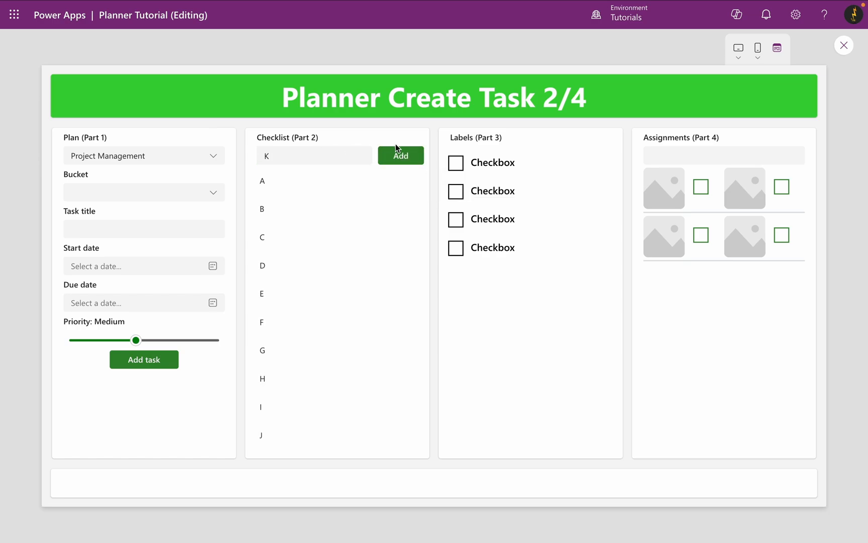
{"action": "left_click", "coordinate": [400, 155]}
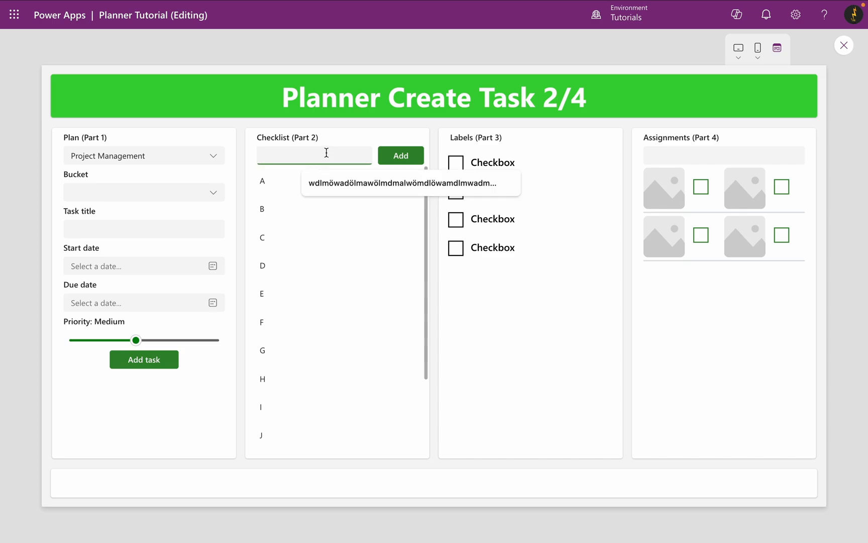
{"action": "left_click", "coordinate": [400, 155]}
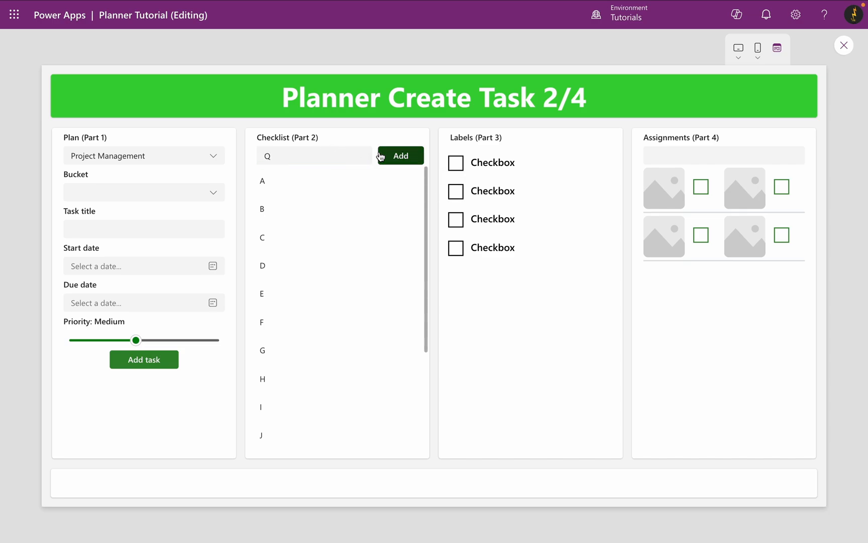
{"action": "left_click", "coordinate": [314, 155]}
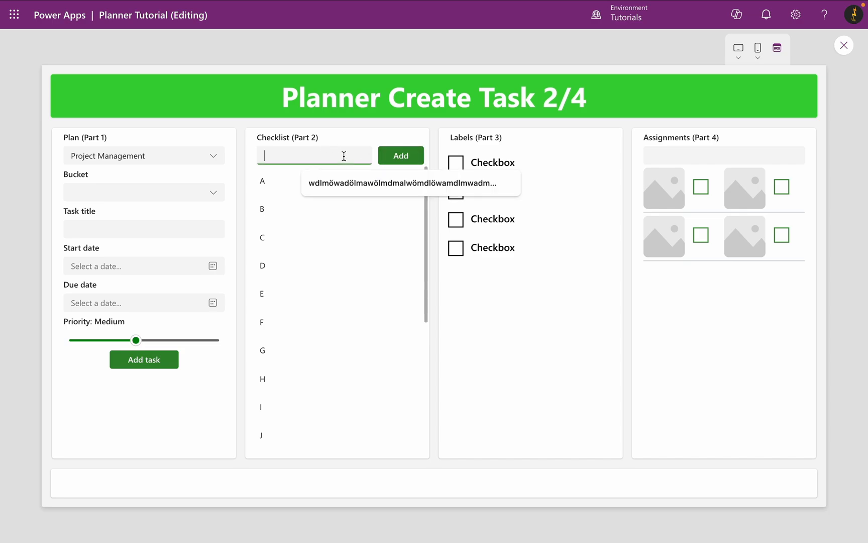
Confirm the disabled 'Limit reached' button blocks further adds, review the list, and return to the editor.
{"action": "left_click", "coordinate": [400, 155]}
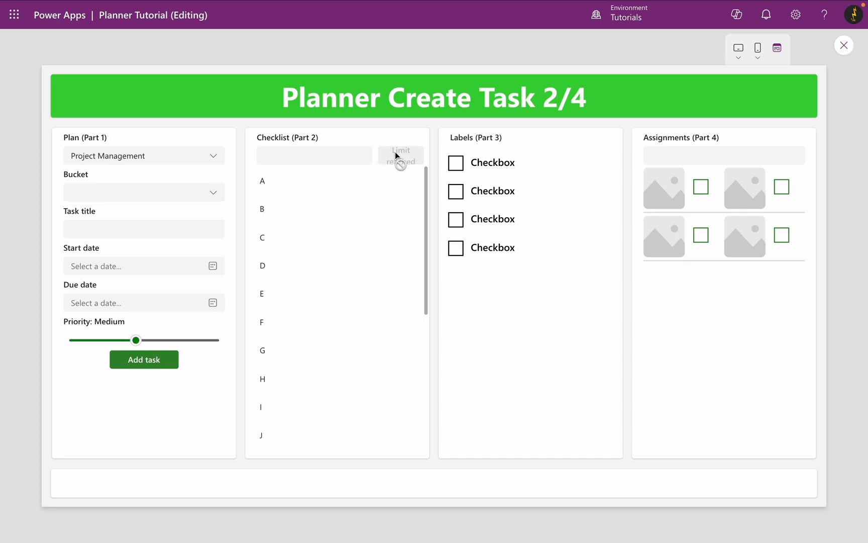
{"action": "mouse_move", "coordinate": [401, 166]}
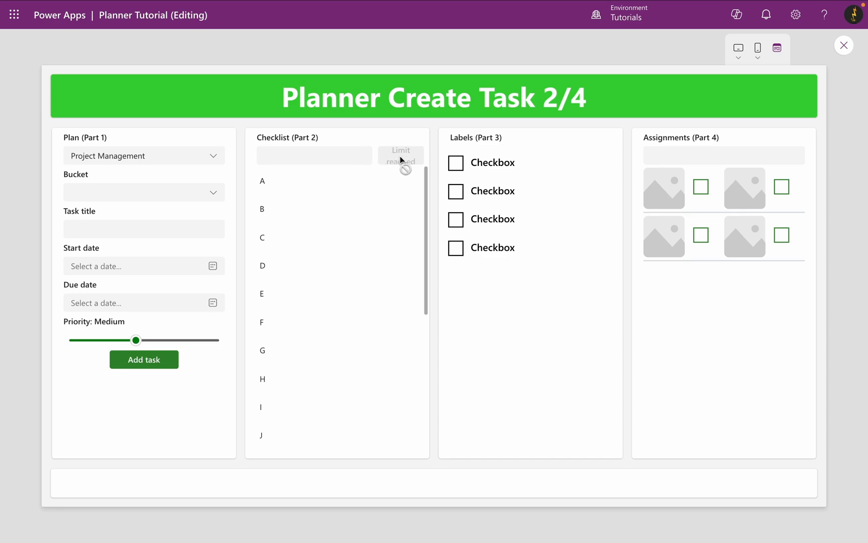
{"action": "scroll", "scroll_direction": "down", "scroll_amount": 3}
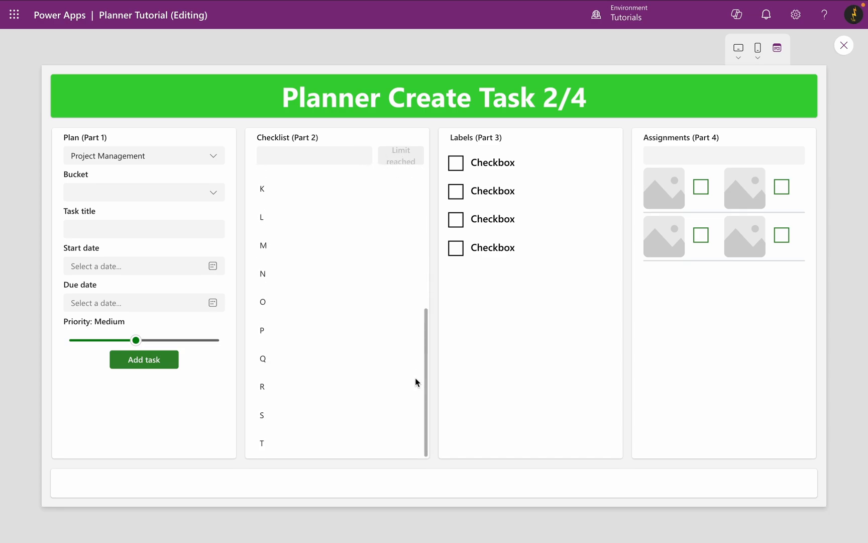
{"action": "left_click", "coordinate": [844, 45]}
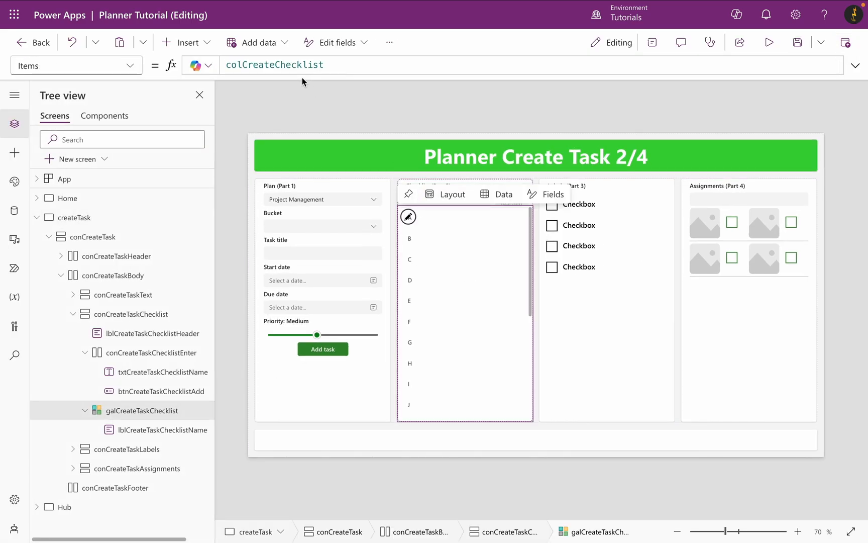
{"action": "left_click", "coordinate": [273, 64]}
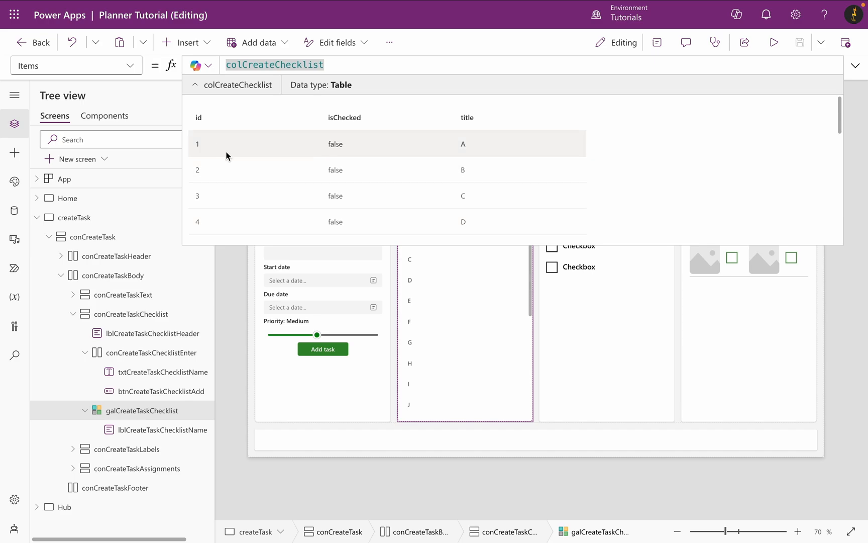
{"action": "scroll", "scroll_direction": "down", "scroll_amount": 3}
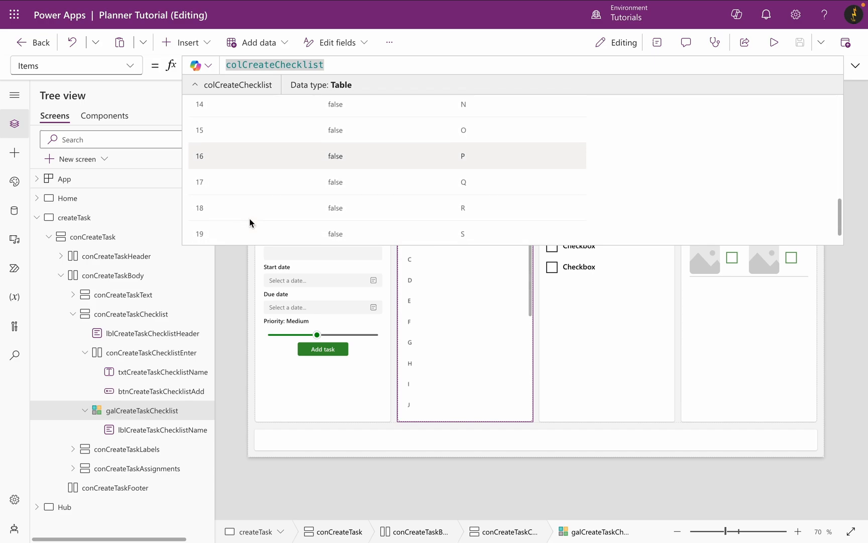
{"action": "scroll", "scroll_direction": "down", "scroll_amount": 3}
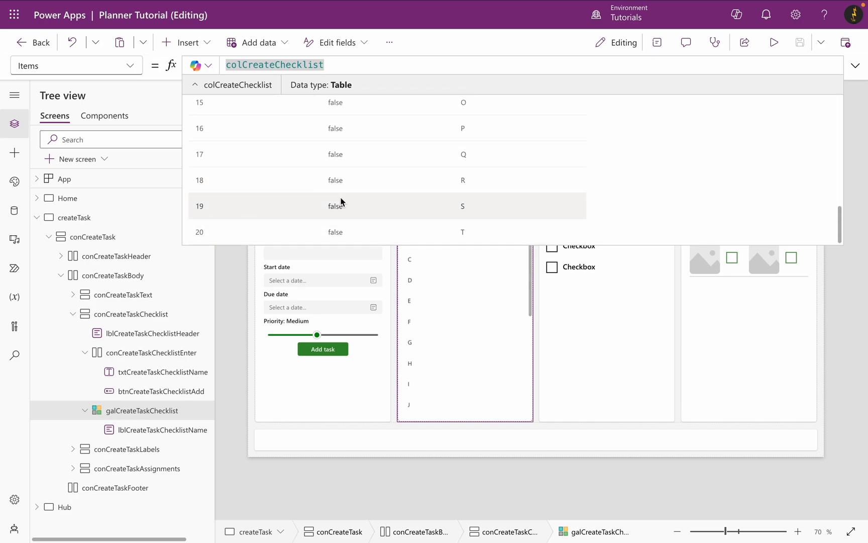
{"action": "scroll", "scroll_direction": "up", "scroll_amount": 3}
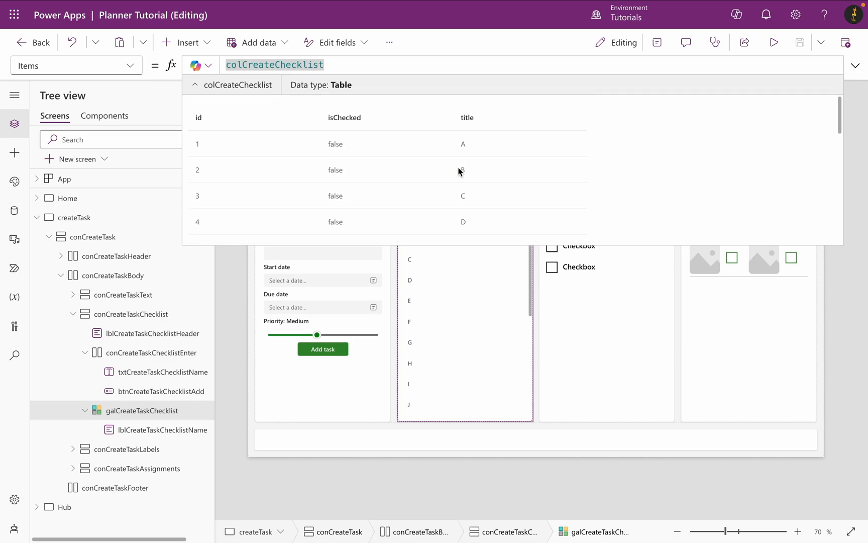
{"action": "mouse_move", "coordinate": [856, 64]}
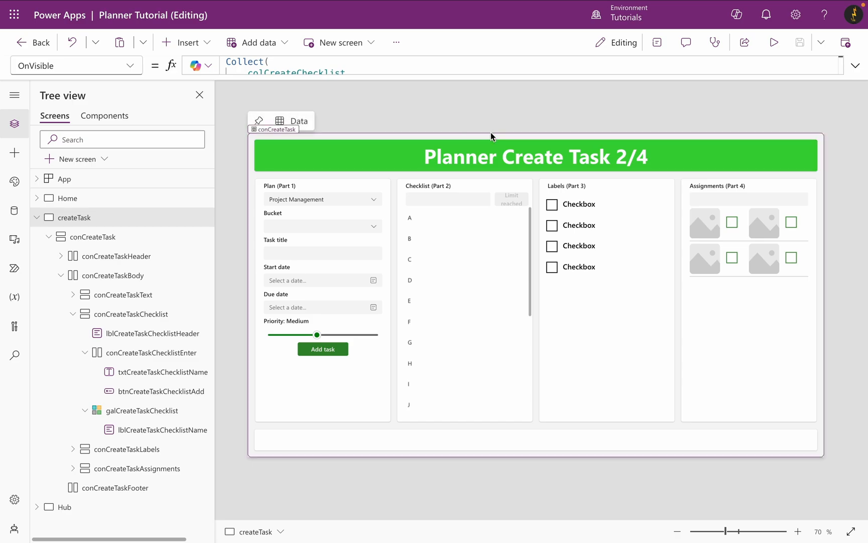
Copy the Add task submit button and paste it into the conCreateTaskFooter container.
{"action": "left_click", "coordinate": [322, 349]}
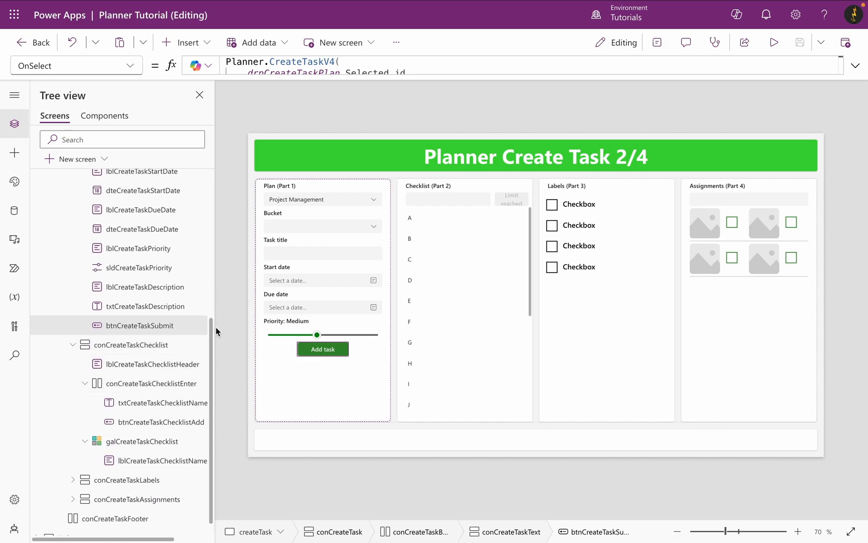
{"action": "left_click", "coordinate": [225, 330]}
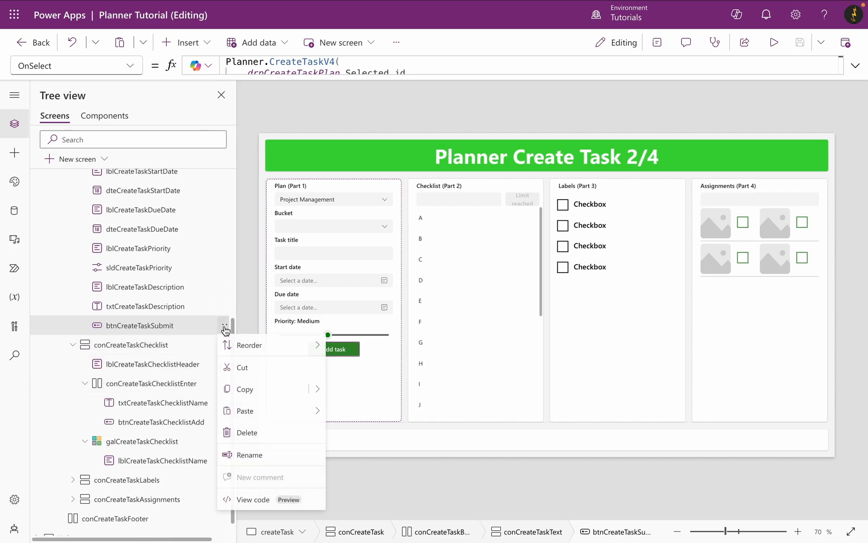
{"action": "left_click", "coordinate": [288, 389]}
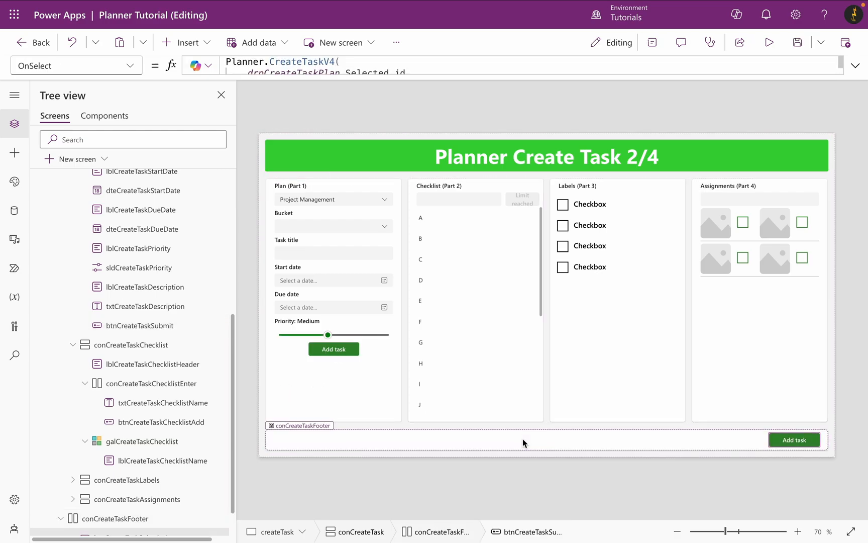
{"action": "left_click", "coordinate": [333, 349]}
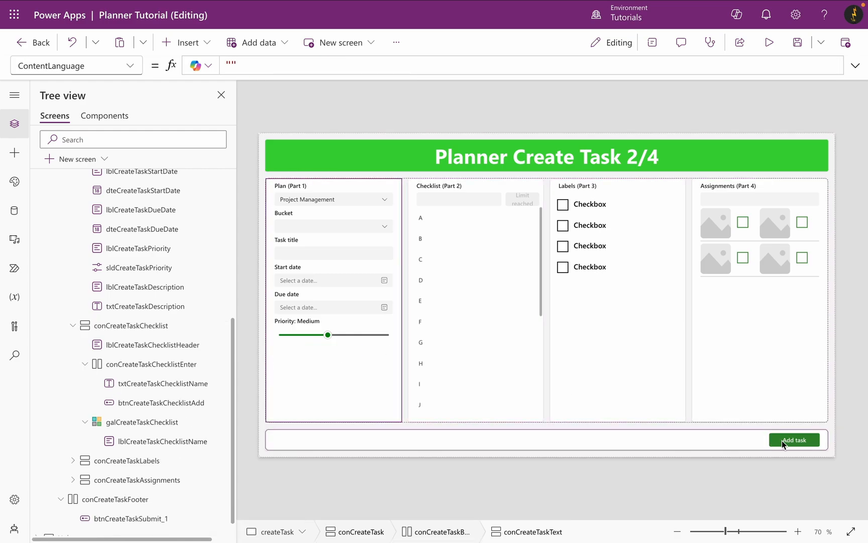
Rename the footer copy to btnCreateTaskSubmit and expand its OnSelect formula.
{"action": "right_click", "coordinate": [131, 518]}
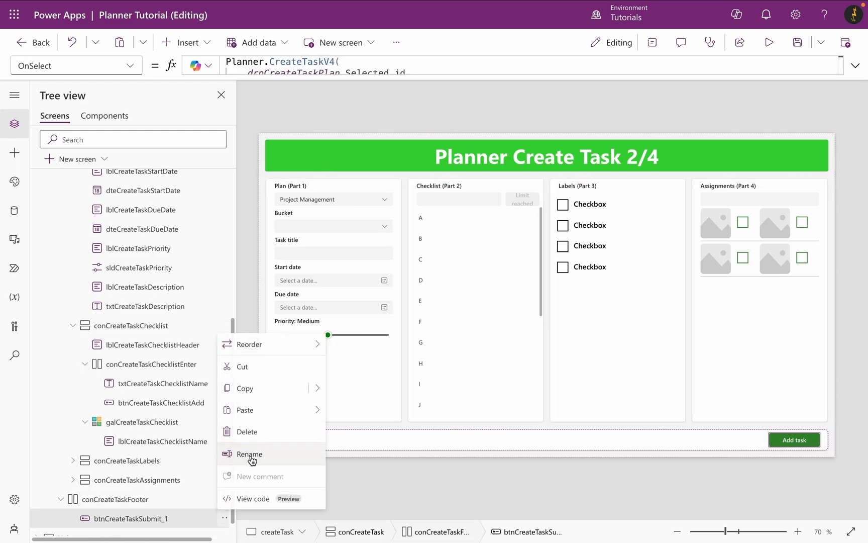
{"action": "left_click", "coordinate": [249, 454]}
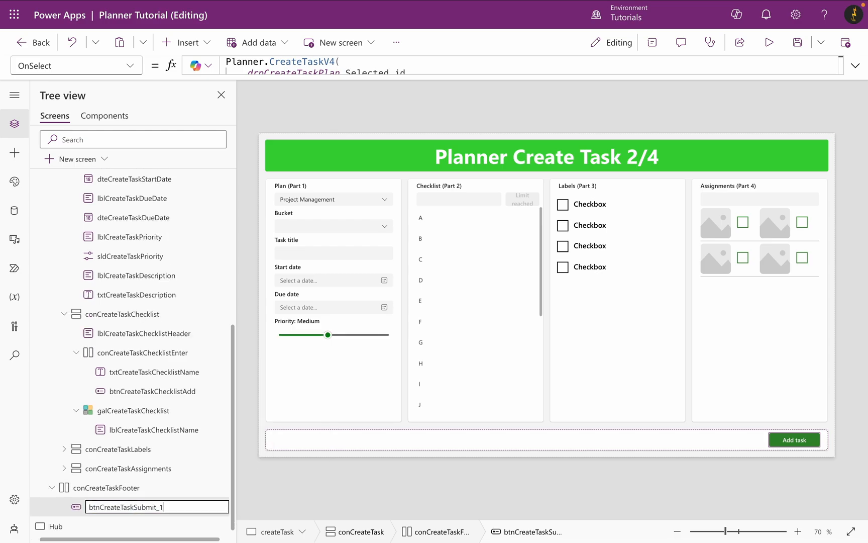
{"action": "left_click", "coordinate": [800, 366]}
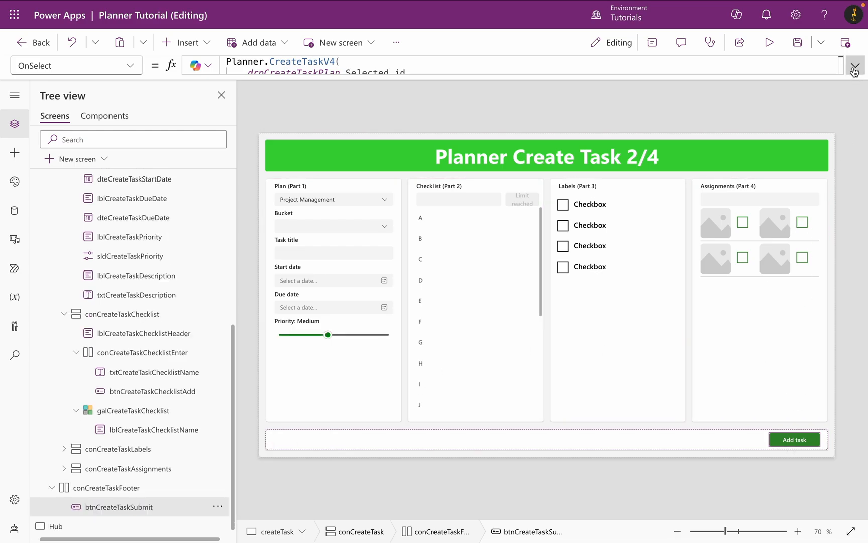
{"action": "left_click", "coordinate": [854, 66]}
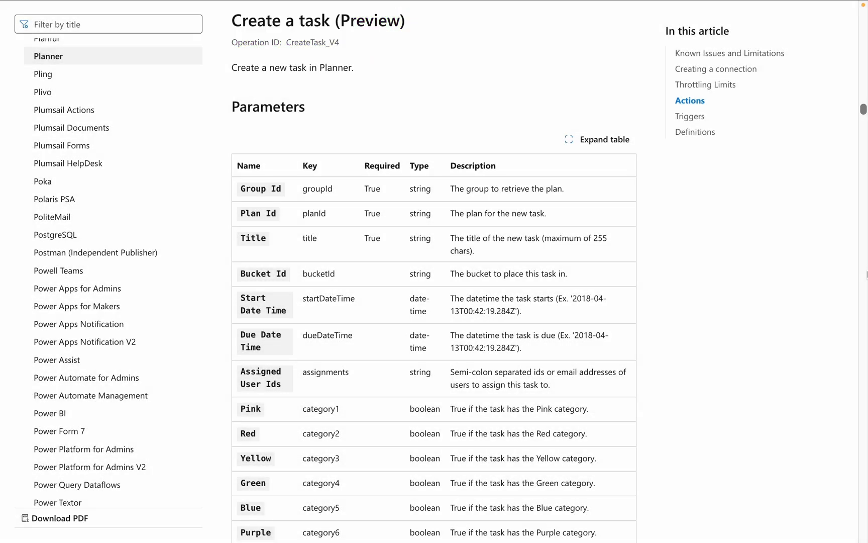
Scroll through the Create a task (Preview) parameters table in the Planner connector docs.
{"action": "scroll", "scroll_direction": "down", "scroll_amount": 3}
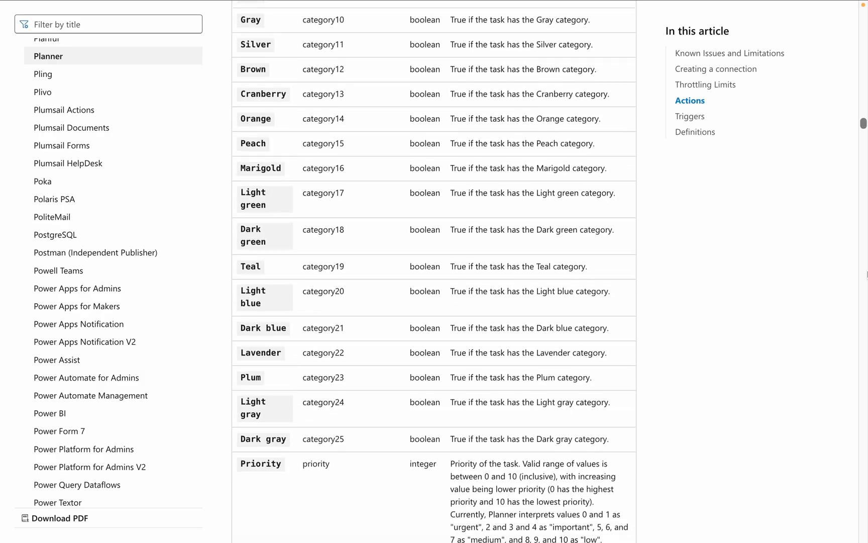
{"action": "scroll", "scroll_direction": "down", "scroll_amount": 3}
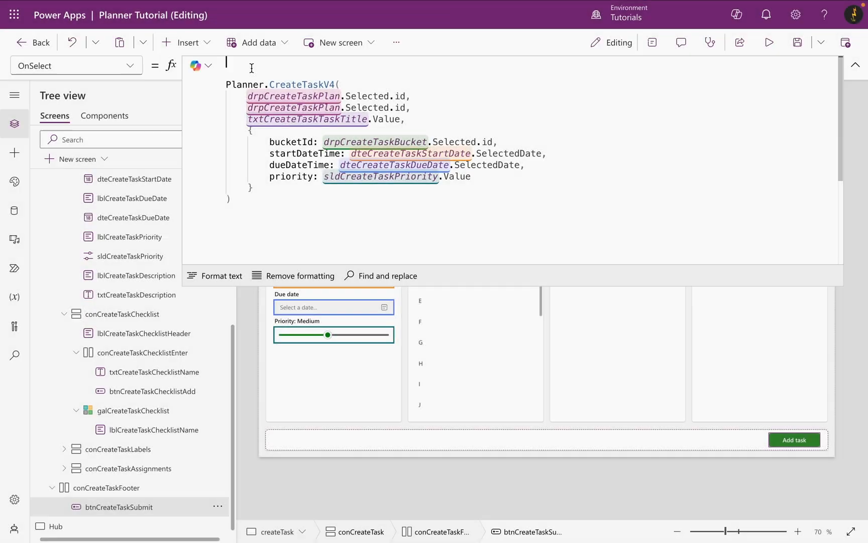
Wrap the CreateTaskV4 call in With({createTask: ...}) to capture the created task.
{"action": "type", "text": "W"}
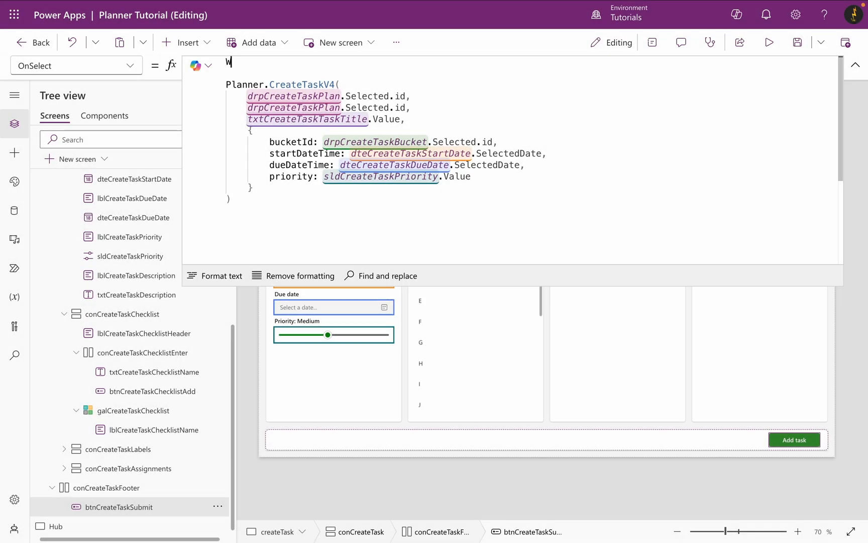
{"action": "type", "text": "ith("}
{"action": "type", "text": "{"}
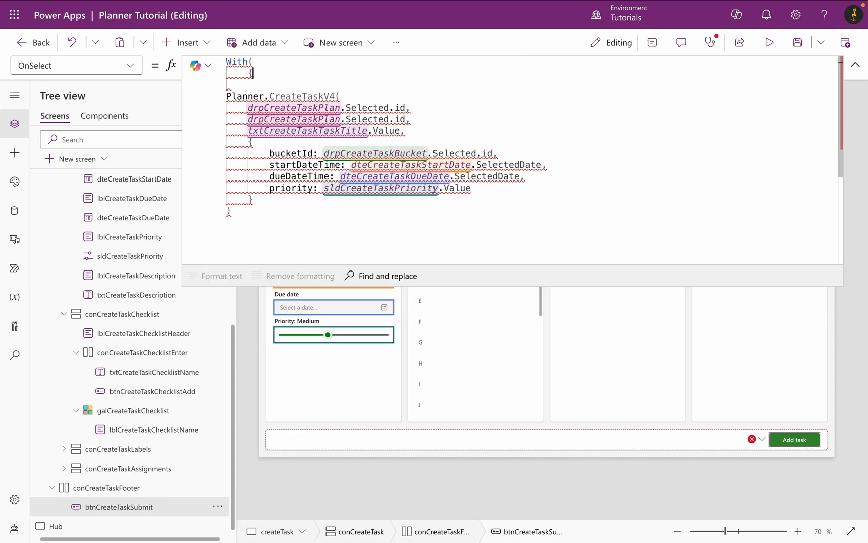
{"action": "type", "text": "create"}
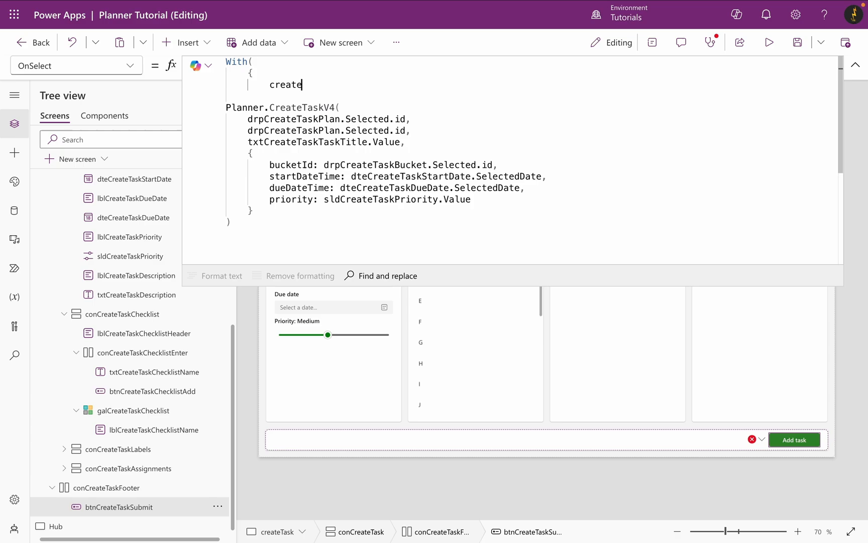
{"action": "type", "text": "Task"}
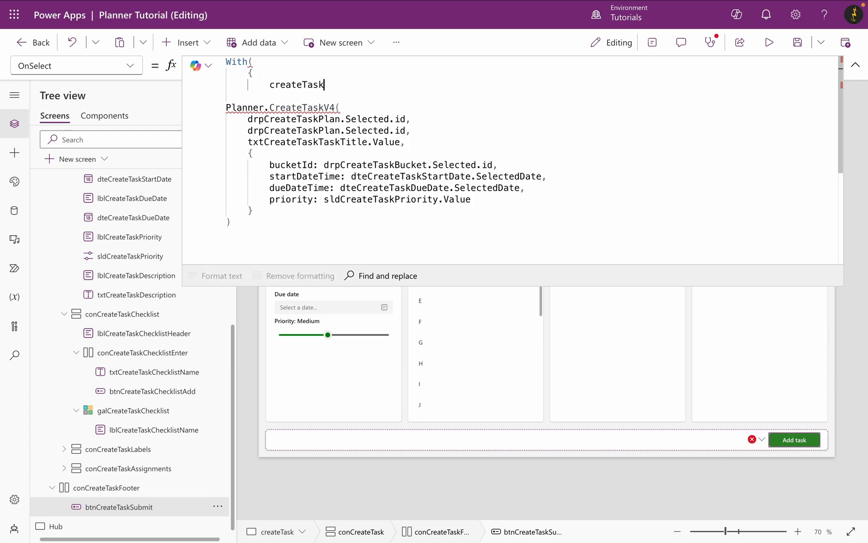
{"action": "type", "text": ":"}
{"action": "type", "text": "}"}
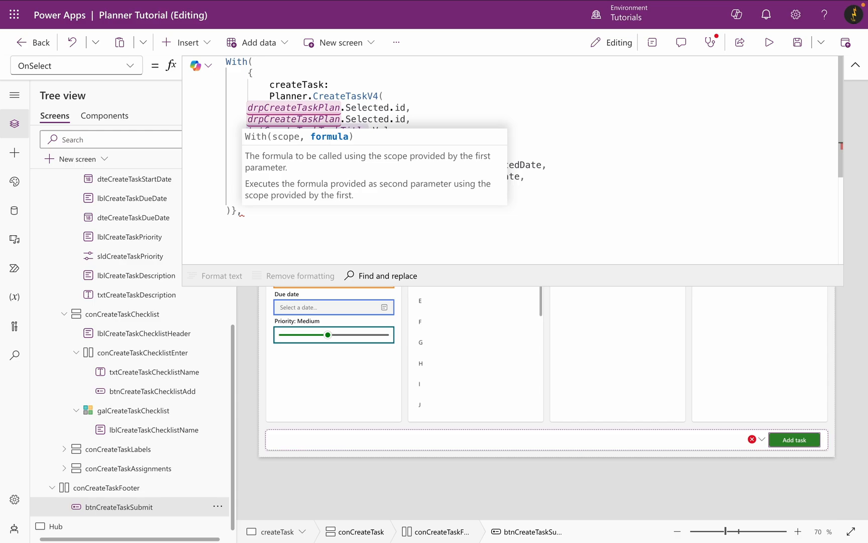
Add Planner.UpdateTaskDetailsV2(createTask.id,{checklist:colCreateChecklist}) and format the formula text.
{"action": "type", "text": "Planner.U"}
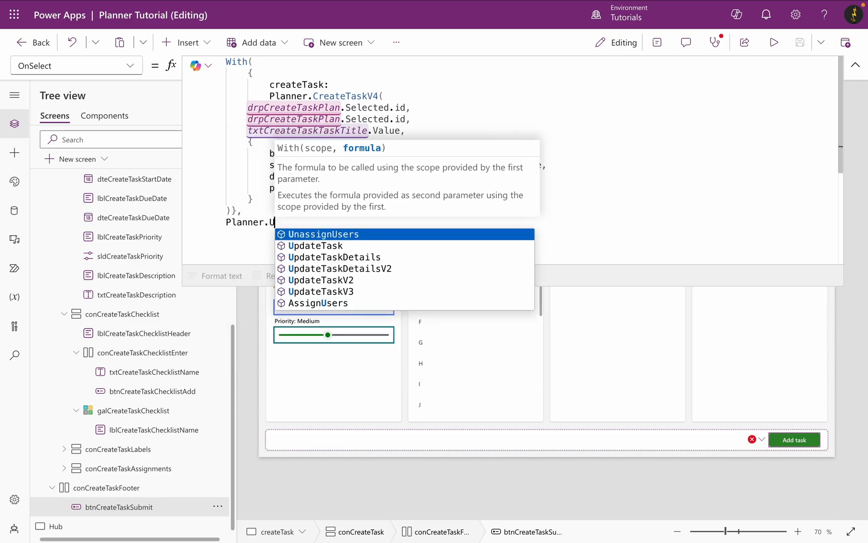
{"action": "left_click", "coordinate": [334, 268]}
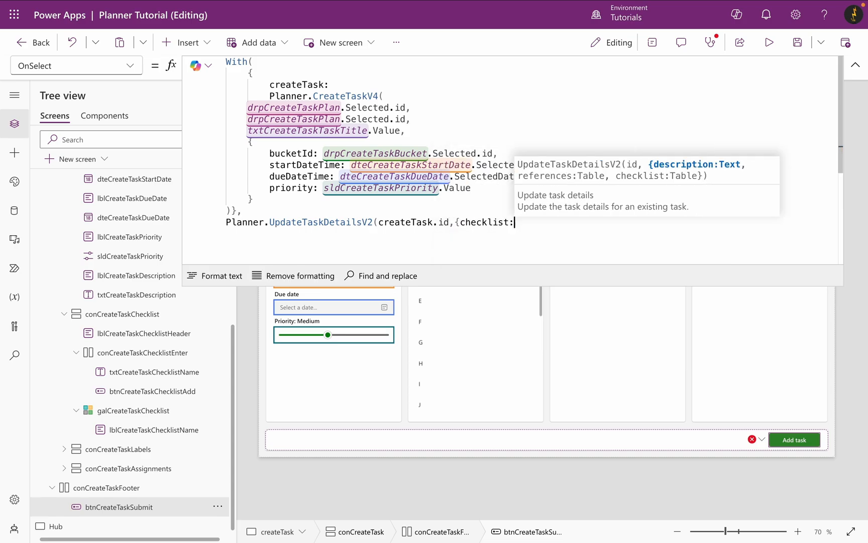
{"action": "type", "text": "colCreateC}"}
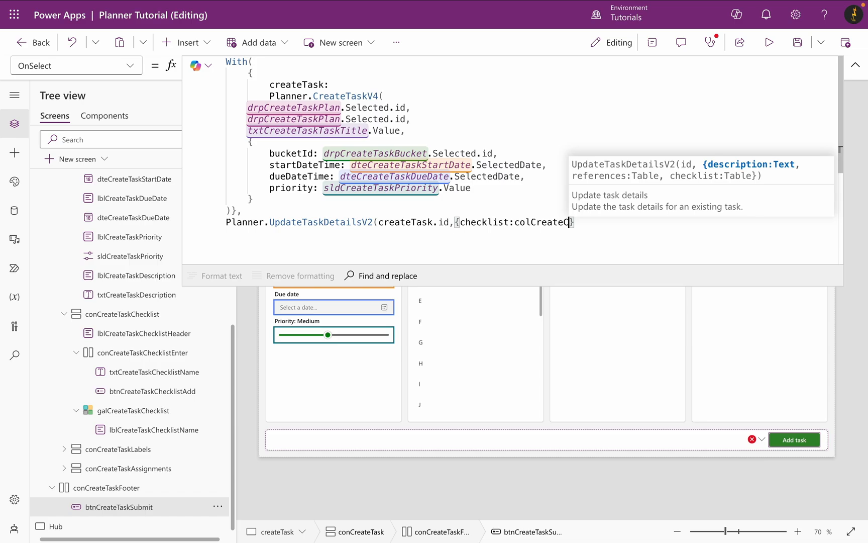
{"action": "type", "text": "hecklist}))"}
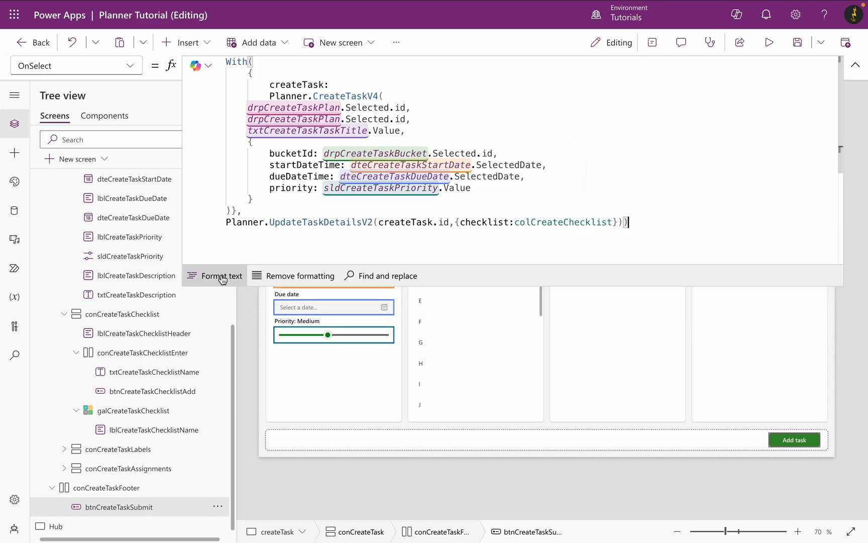
{"action": "left_click", "coordinate": [220, 276]}
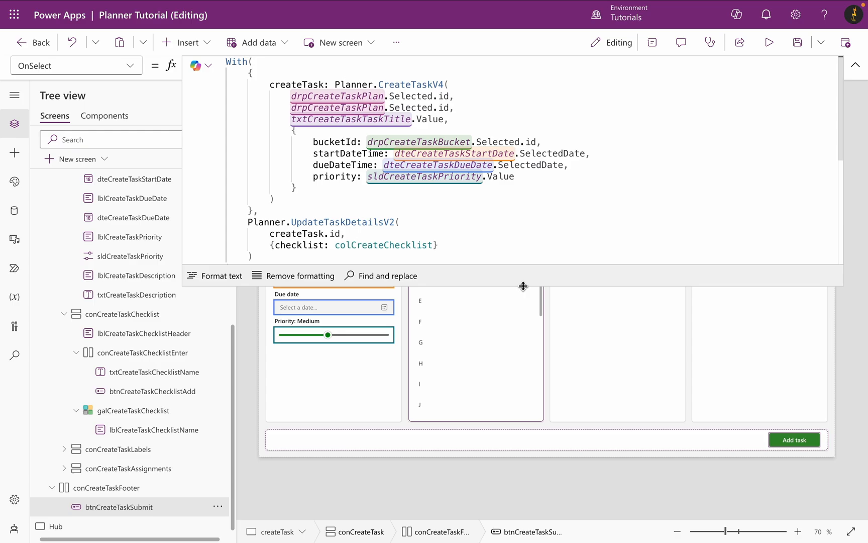
Resize the formula area to view the createTask screen's OnVisible Collect(colCreateChecklist…) formula.
{"action": "left_click_drag", "start_coordinate": [523, 286], "coordinate": [523, 379]}
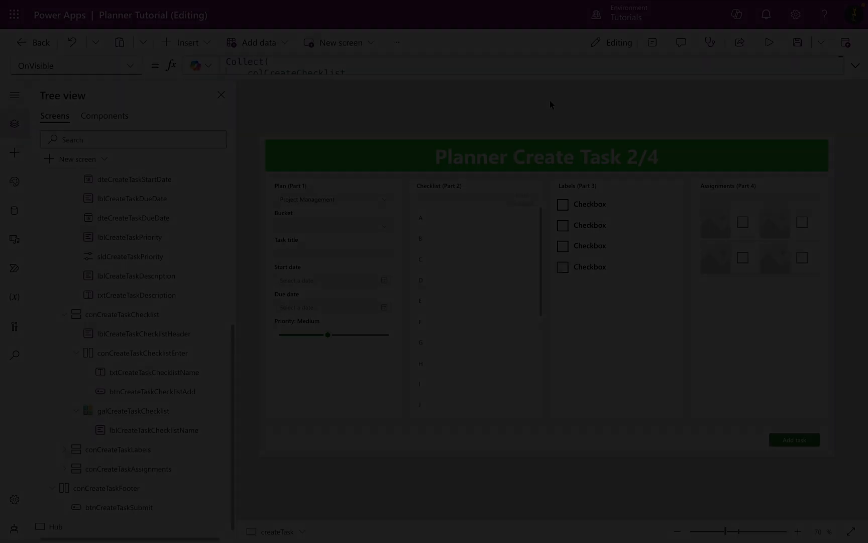
In preview, choose plan Onboarding, bucket Paperwork and title Testing Checklist Items.
{"action": "left_click", "coordinate": [769, 42]}
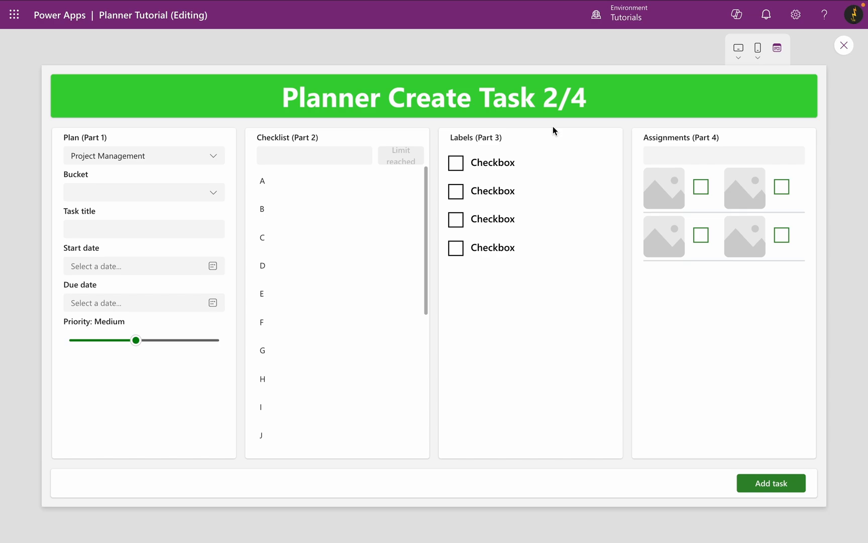
{"action": "left_click", "coordinate": [143, 155]}
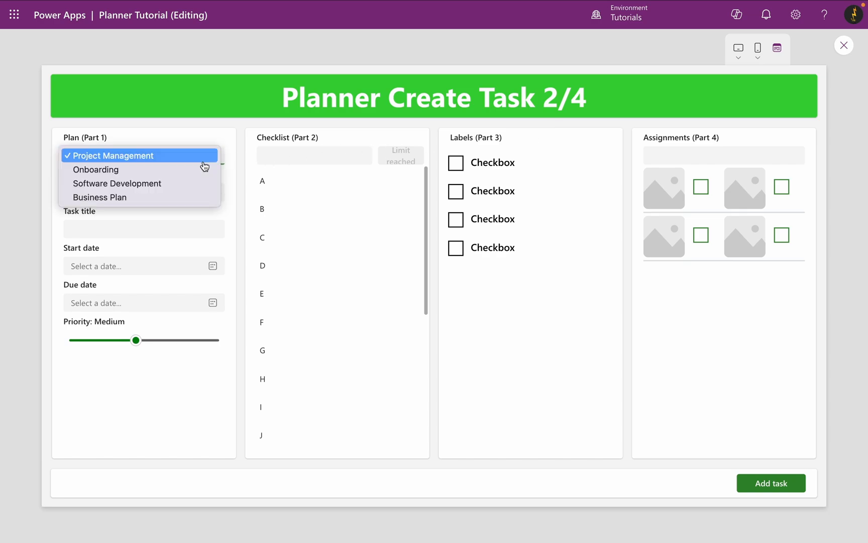
{"action": "left_click", "coordinate": [95, 170]}
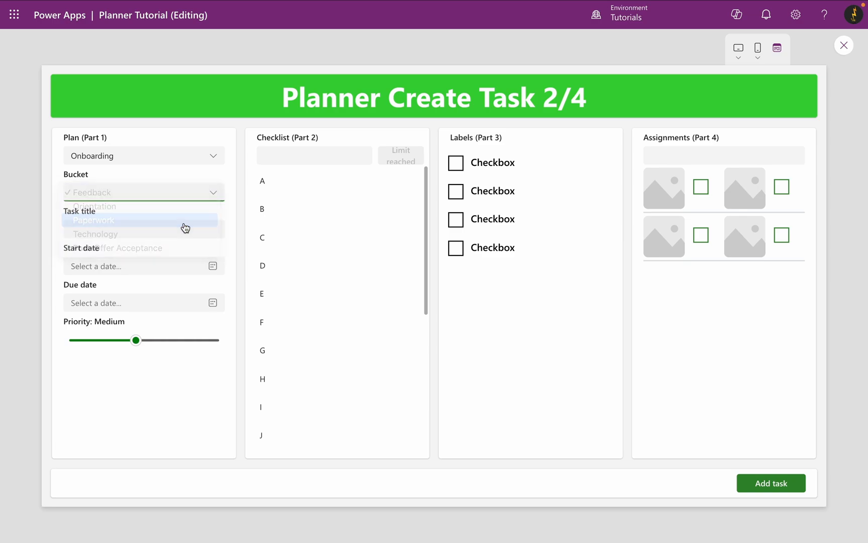
{"action": "left_click", "coordinate": [93, 220]}
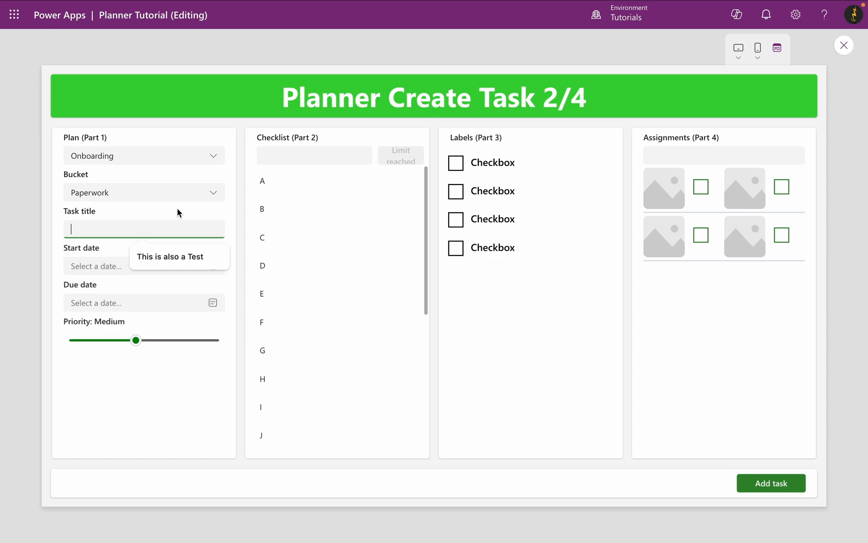
{"action": "type", "text": "Testing Checklist Items"}
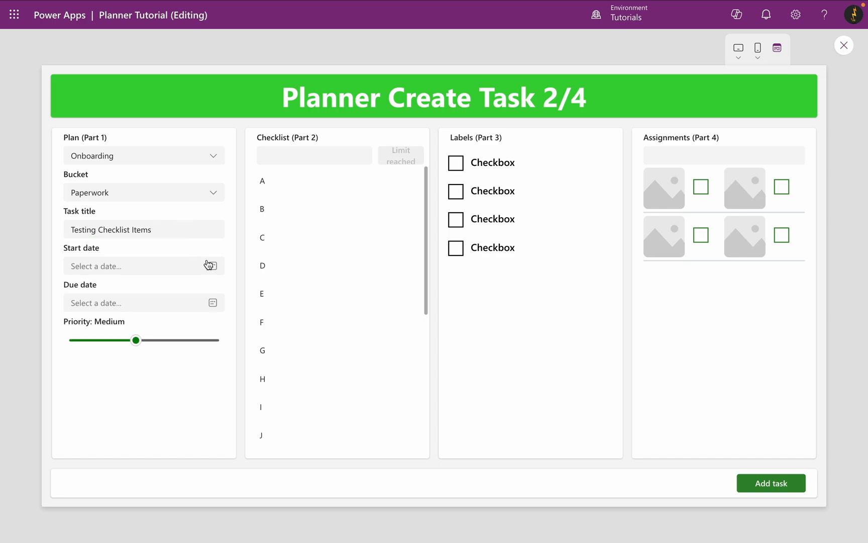
Set start Oct 9 and due Oct 10, 2024, priority Urgent, then return to editing.
{"action": "left_click", "coordinate": [138, 265]}
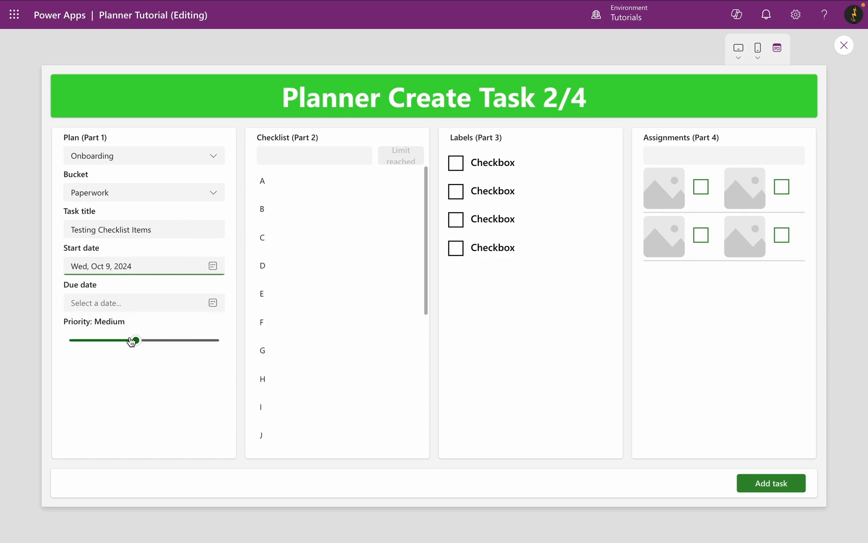
{"action": "left_click", "coordinate": [133, 303]}
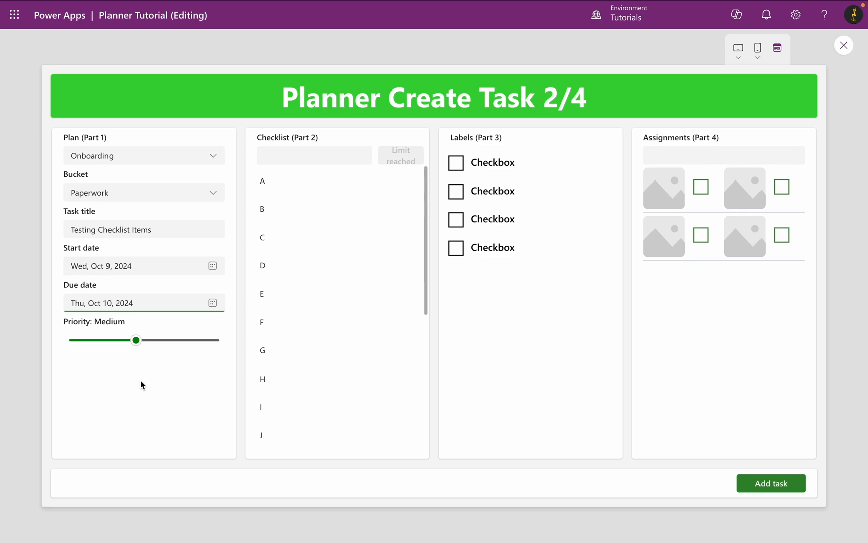
{"action": "left_click_drag", "start_coordinate": [136, 340], "coordinate": [84, 340]}
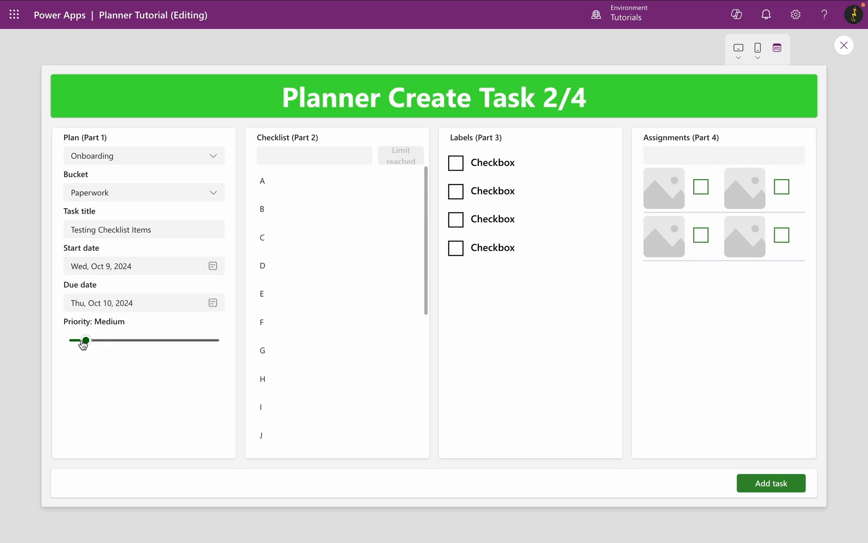
{"action": "left_click_drag", "start_coordinate": [84, 339], "coordinate": [69, 340]}
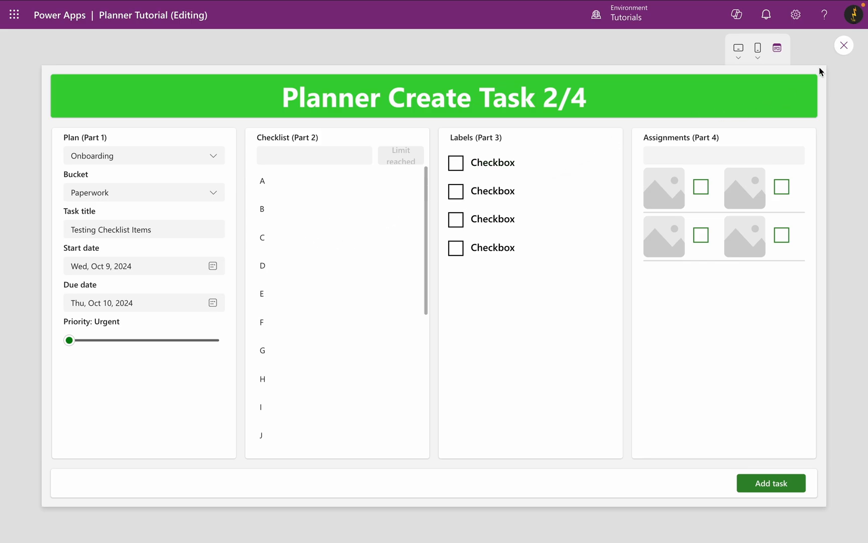
{"action": "left_click", "coordinate": [843, 46]}
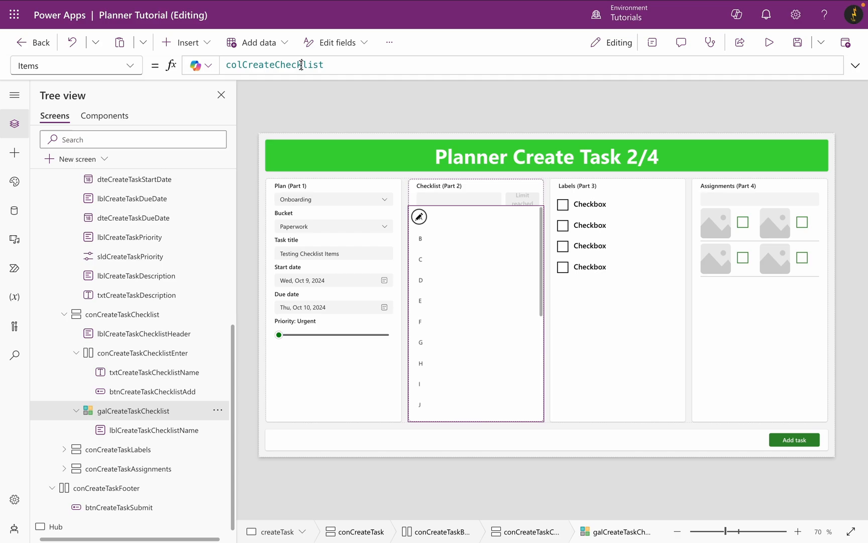
{"action": "left_click", "coordinate": [274, 65]}
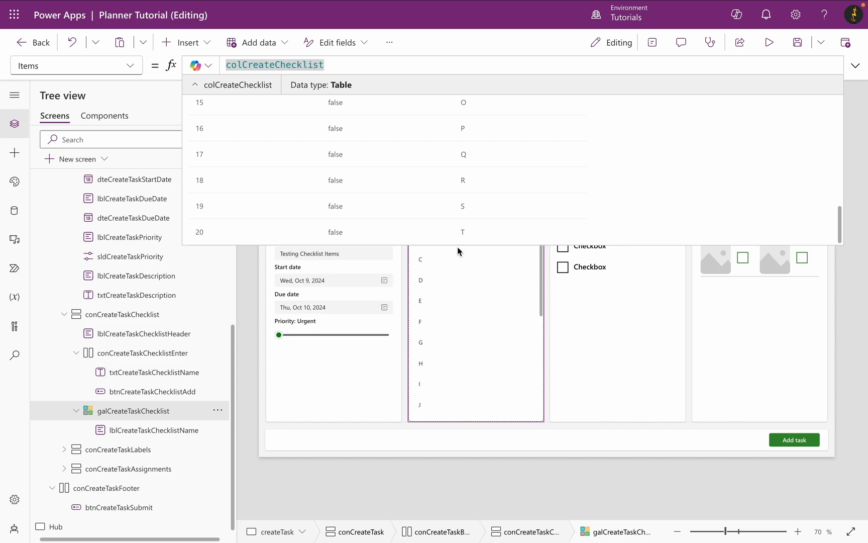
{"action": "scroll", "scroll_direction": "up", "scroll_amount": 3}
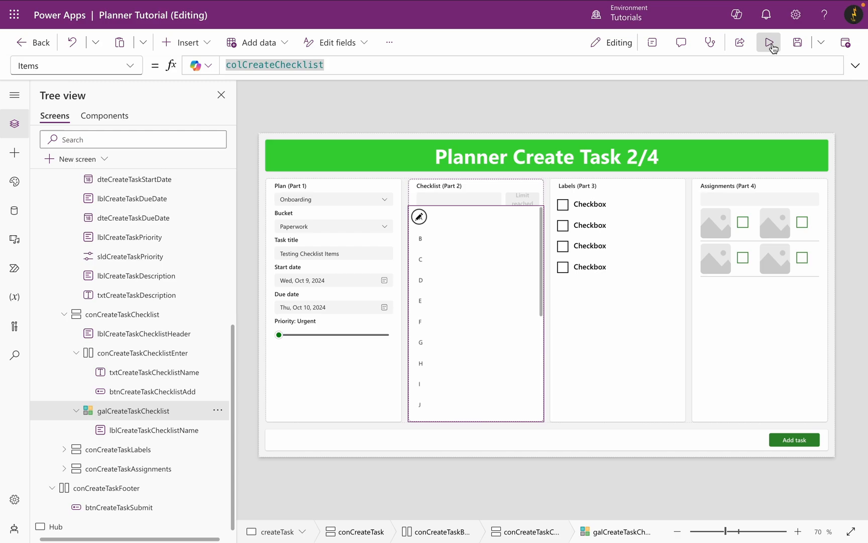
Run the app, submit the task with Add task, and switch to Planner.
{"action": "left_click", "coordinate": [769, 42]}
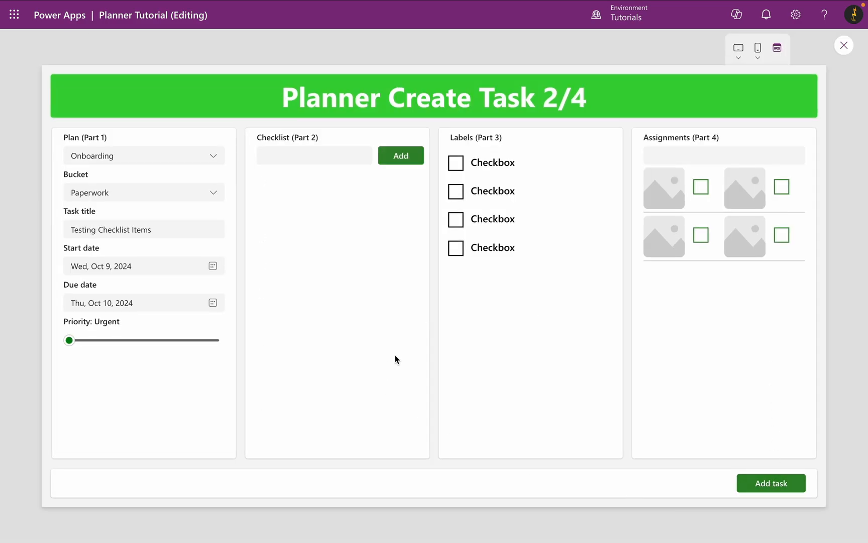
{"action": "mouse_move", "coordinate": [417, 267]}
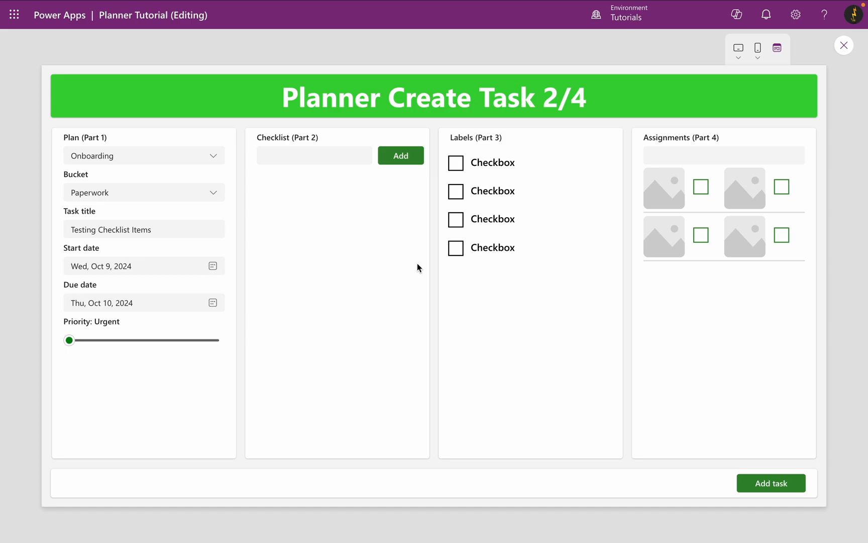
{"action": "mouse_move", "coordinate": [738, 298]}
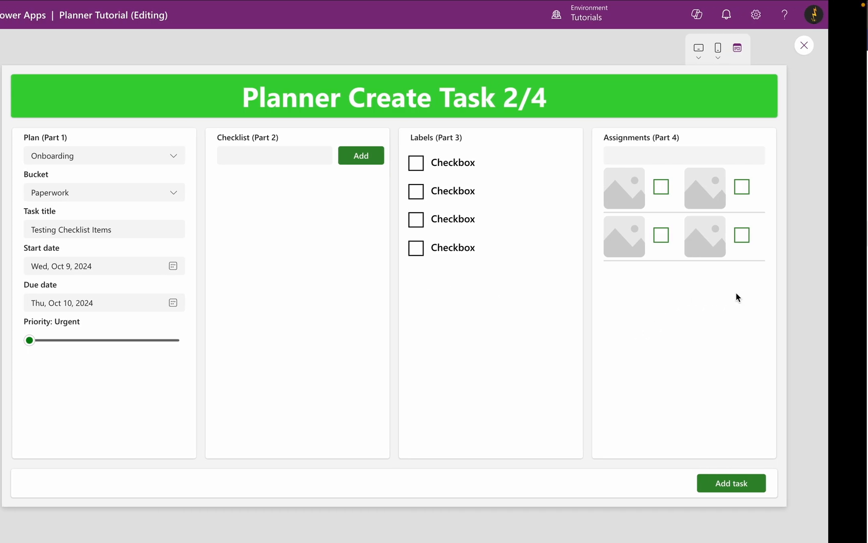
{"action": "left_click", "coordinate": [804, 45]}
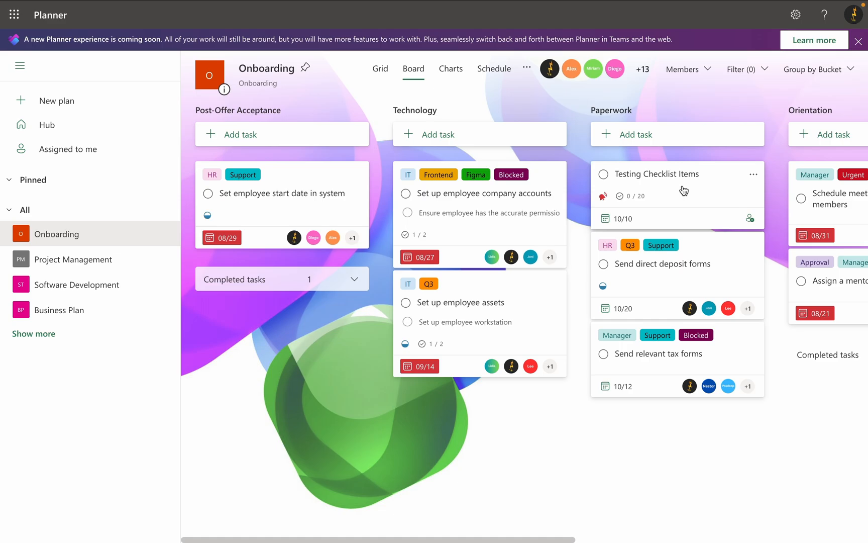
Open Testing Checklist Items in Paperwork and review its 20-item A–T checklist, then return to Power Apps.
{"action": "scroll", "scroll_direction": "right", "scroll_amount": 3}
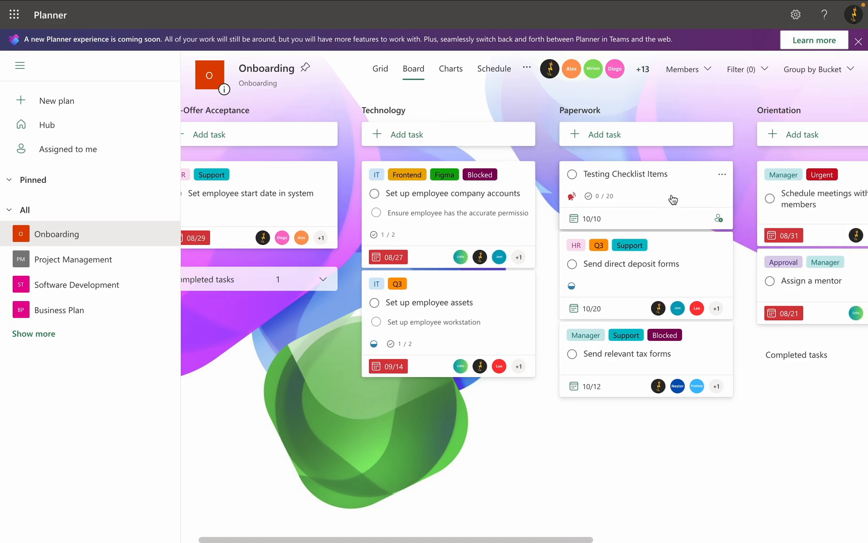
{"action": "left_click", "coordinate": [631, 173]}
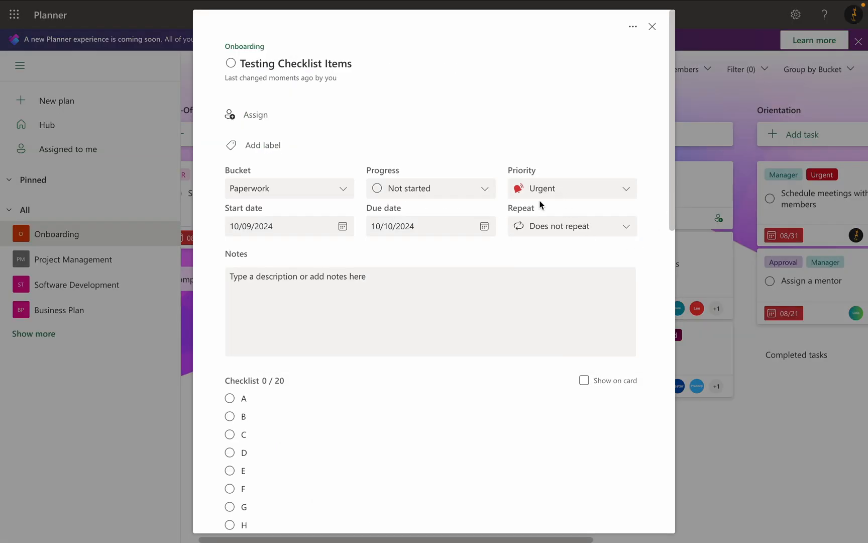
{"action": "scroll", "scroll_direction": "down", "scroll_amount": 3}
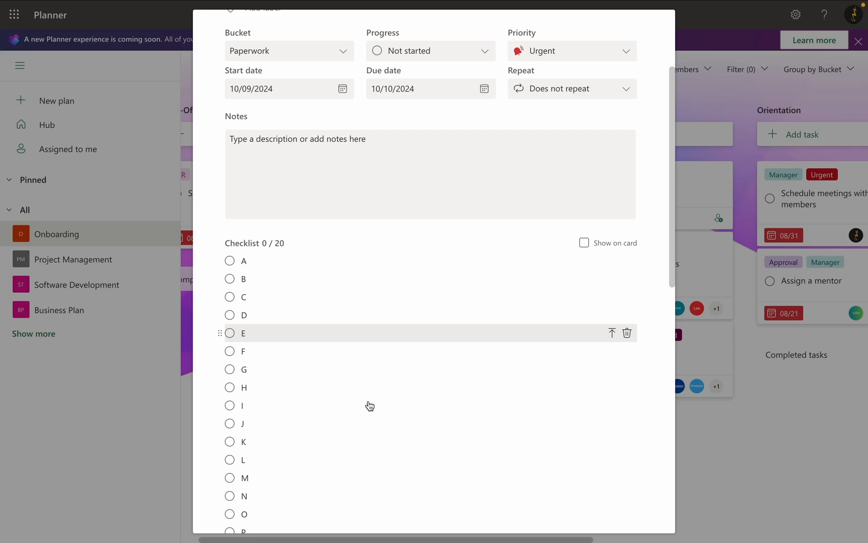
{"action": "scroll", "scroll_direction": "down", "scroll_amount": 3}
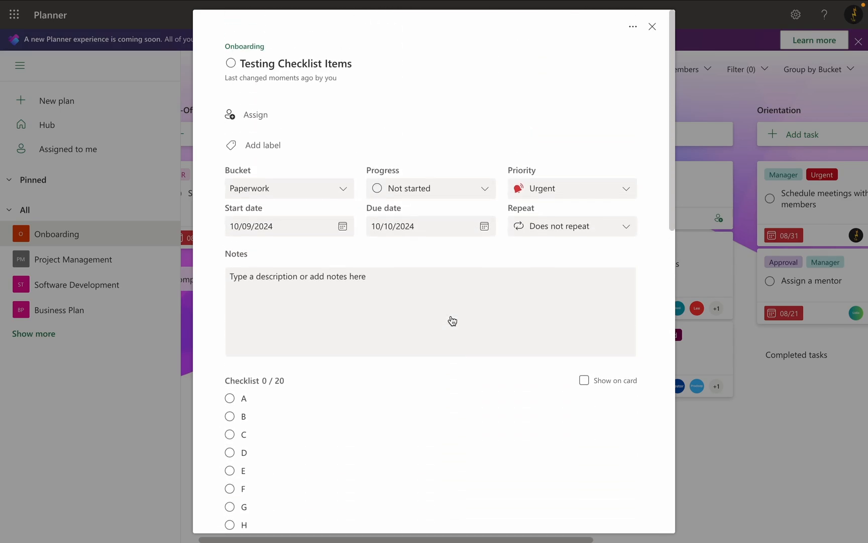
{"action": "left_click", "coordinate": [652, 26]}
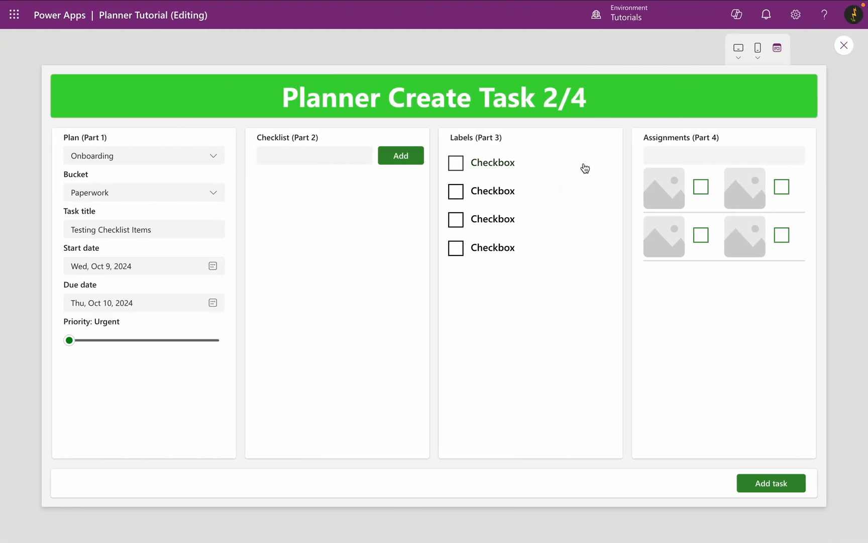
Retitle to Testing Checklist Items Again, set priority Important, add items For Youtube and Subscribe to my Channel.
{"action": "left_click", "coordinate": [143, 229]}
{"action": "type", "text": " Again"}
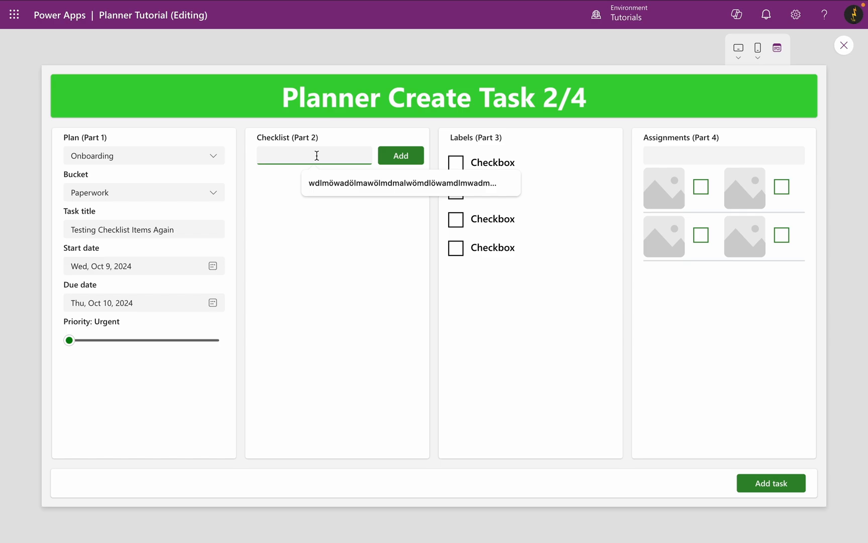
{"action": "left_click_drag", "start_coordinate": [68, 340], "coordinate": [102, 339]}
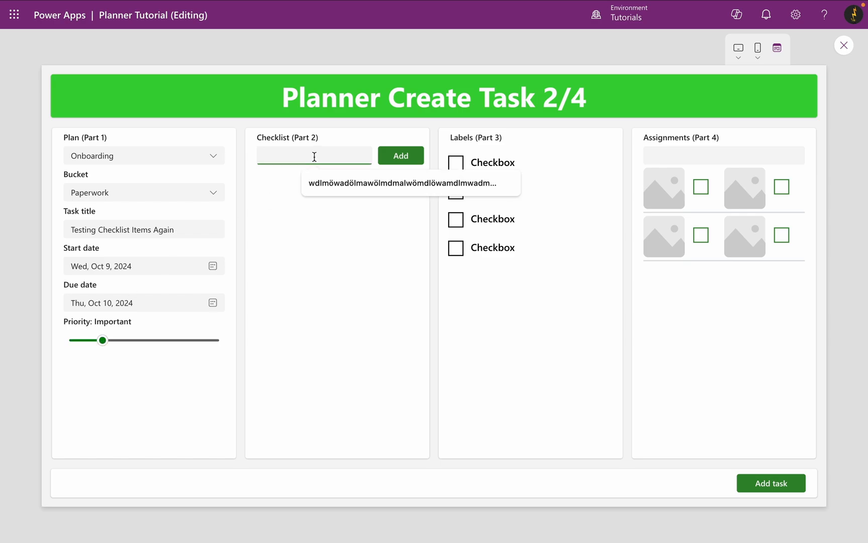
{"action": "type", "text": "For Youtube"}
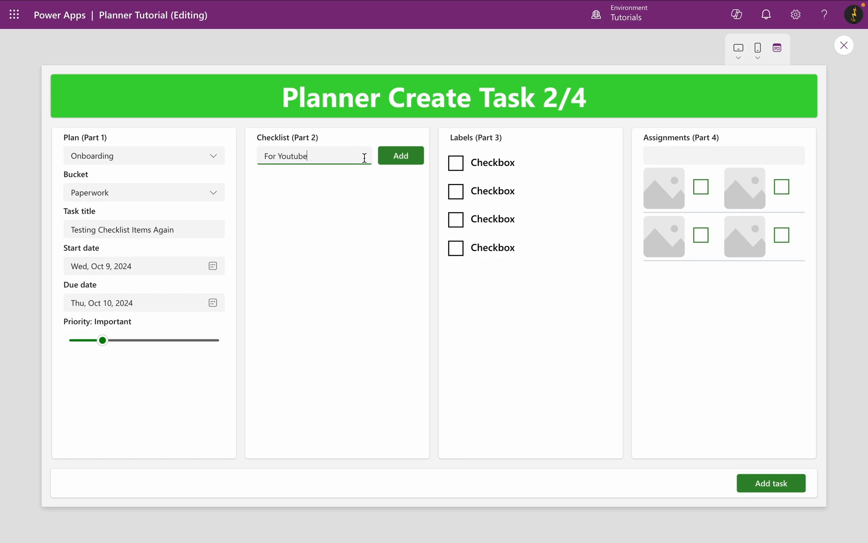
{"action": "type", "text": "Subscribe to my"}
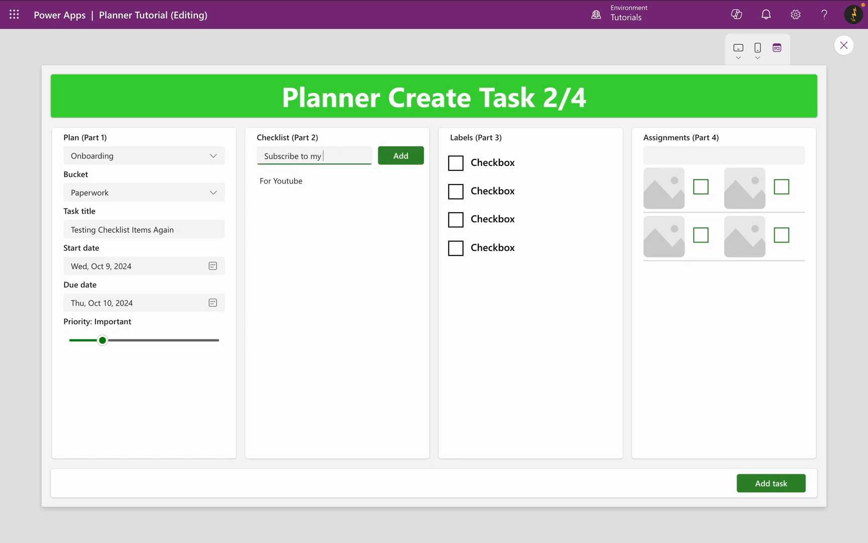
{"action": "left_click", "coordinate": [400, 155]}
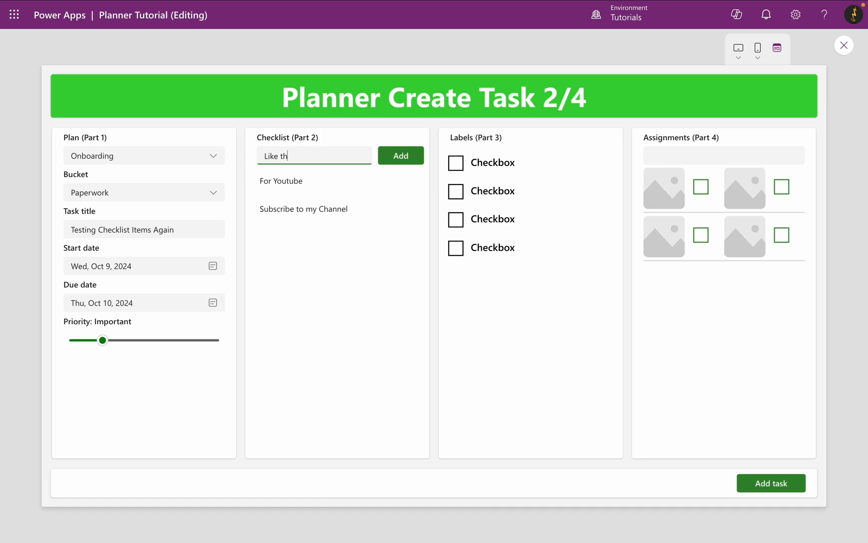
Submit the second task with Add task and switch to Planner to check it.
{"action": "left_click", "coordinate": [400, 154]}
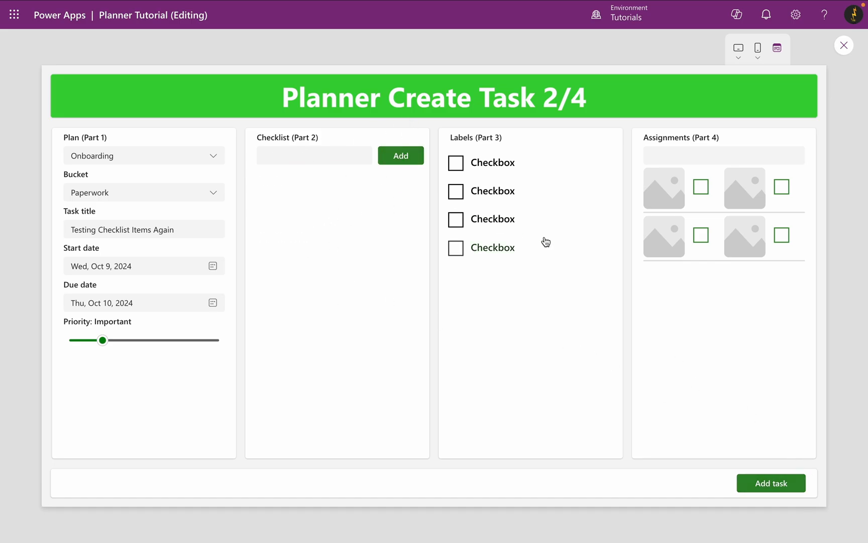
{"action": "left_click", "coordinate": [844, 45]}
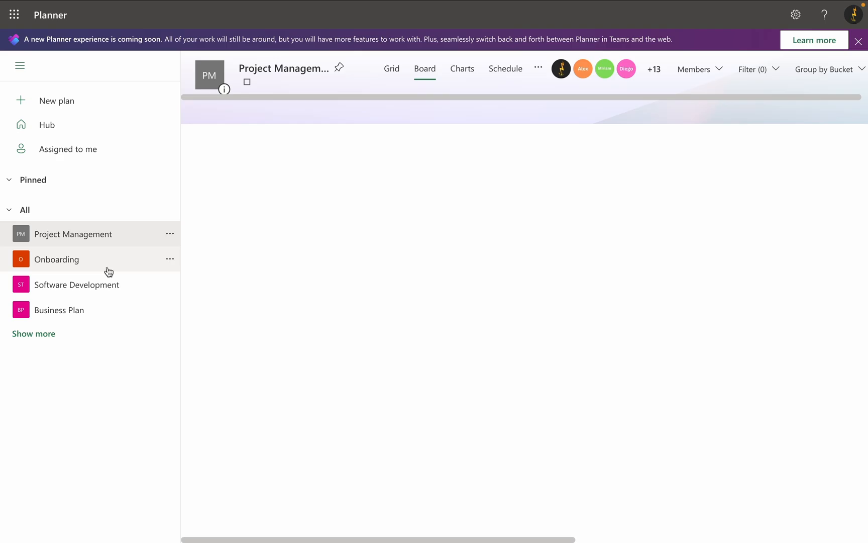